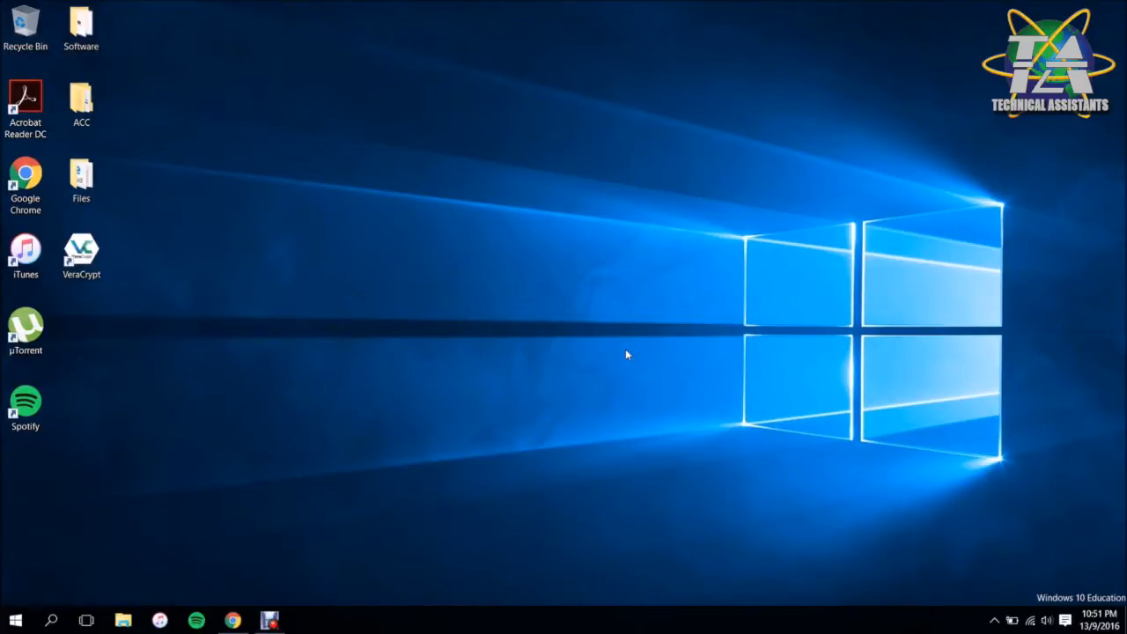
mouse_move(244, 608)
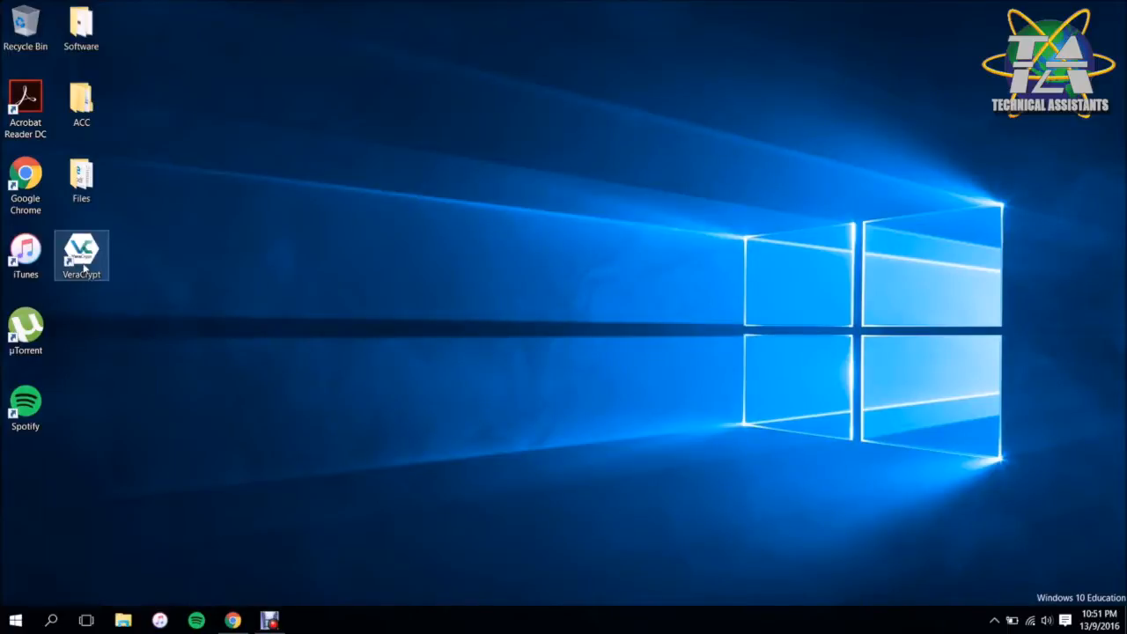
- Launch VeraCrypt from its desktop shortcut so the main window appears
double_click(81, 255)
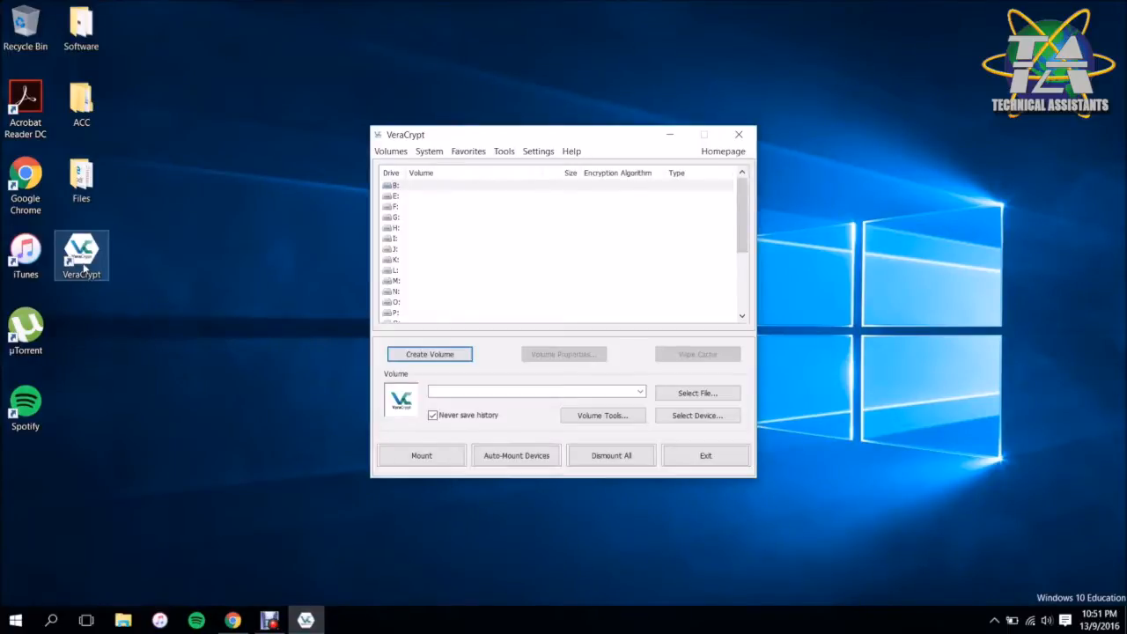
mouse_move(335, 294)
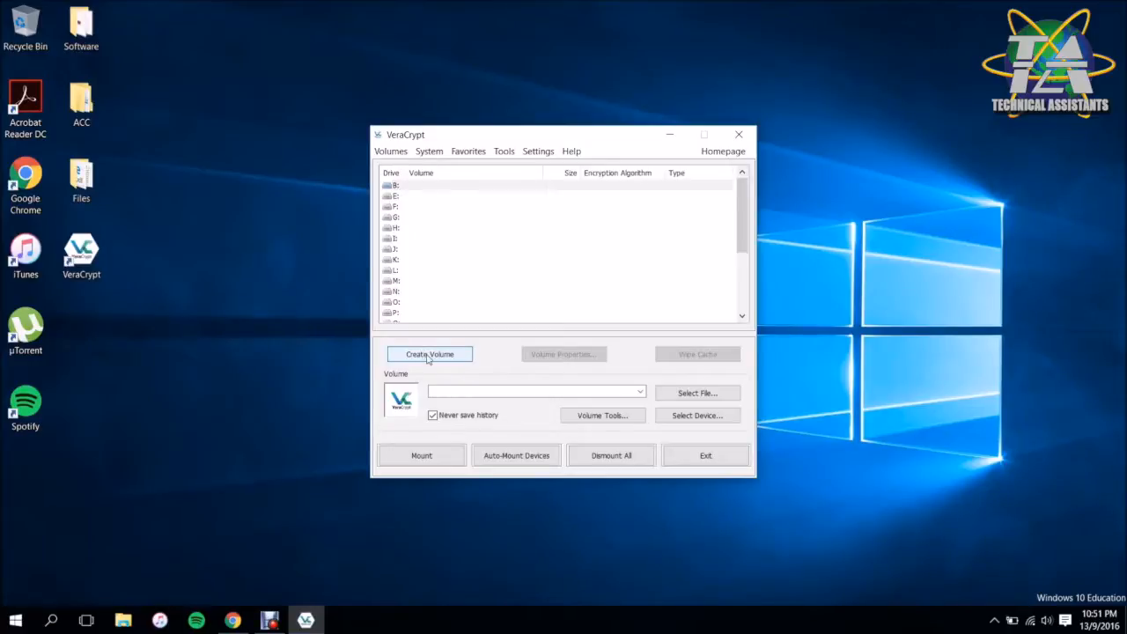
- Begin a new volume with Create Volume, keeping the encrypted file container kind
left_click(429, 352)
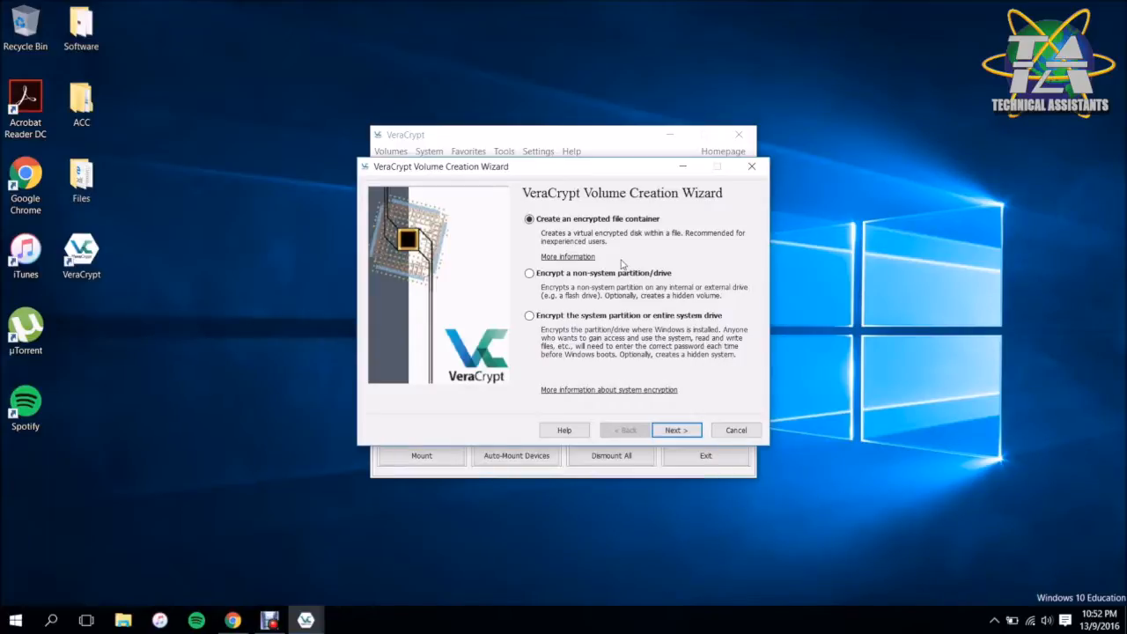
mouse_move(628, 344)
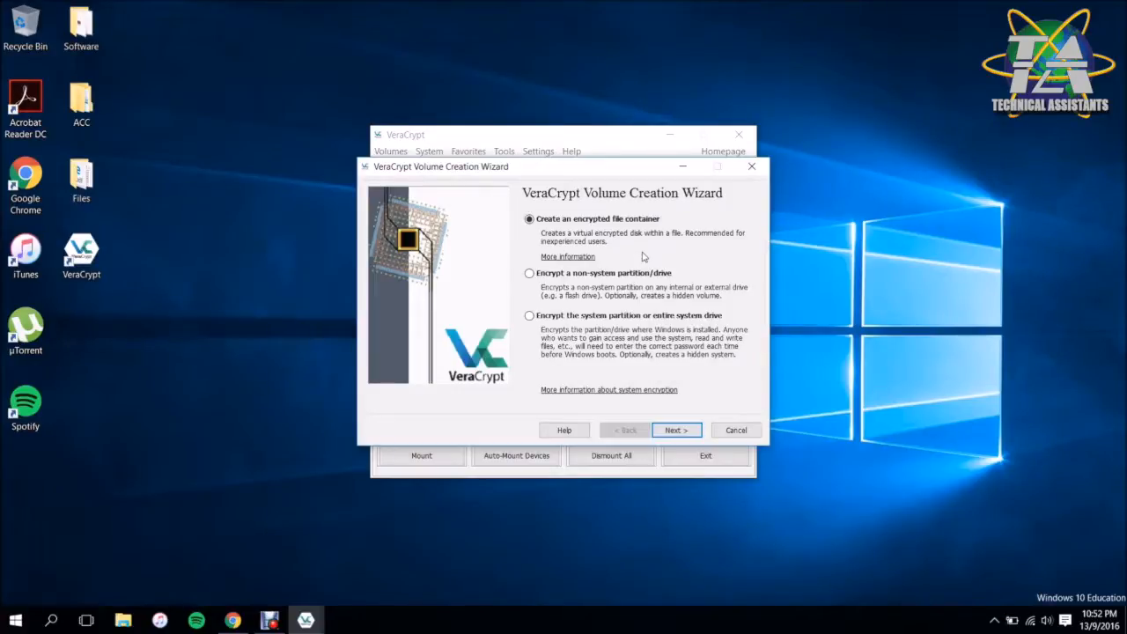
mouse_move(662, 433)
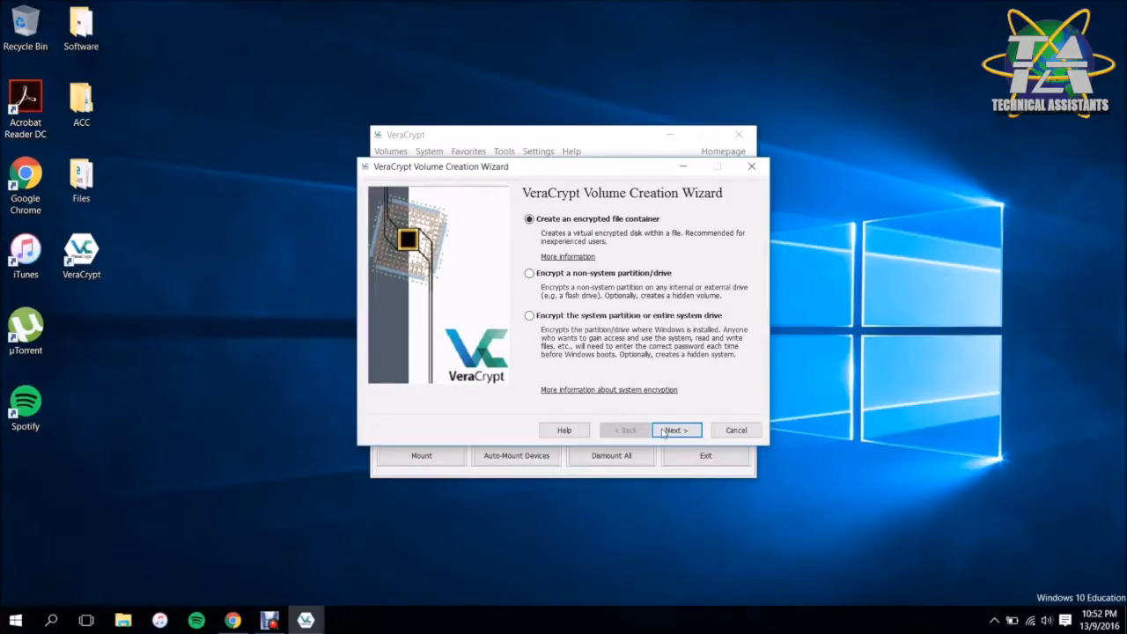
- Continue as an encrypted file container of the standard VeraCrypt volume type to the location step
left_click(676, 429)
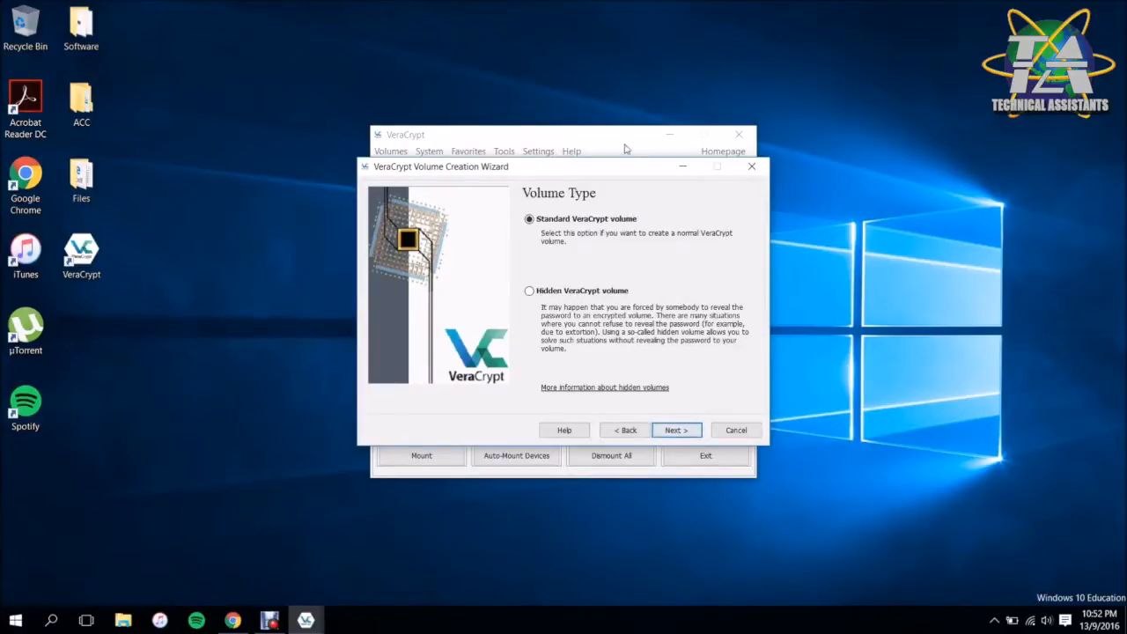
mouse_move(637, 289)
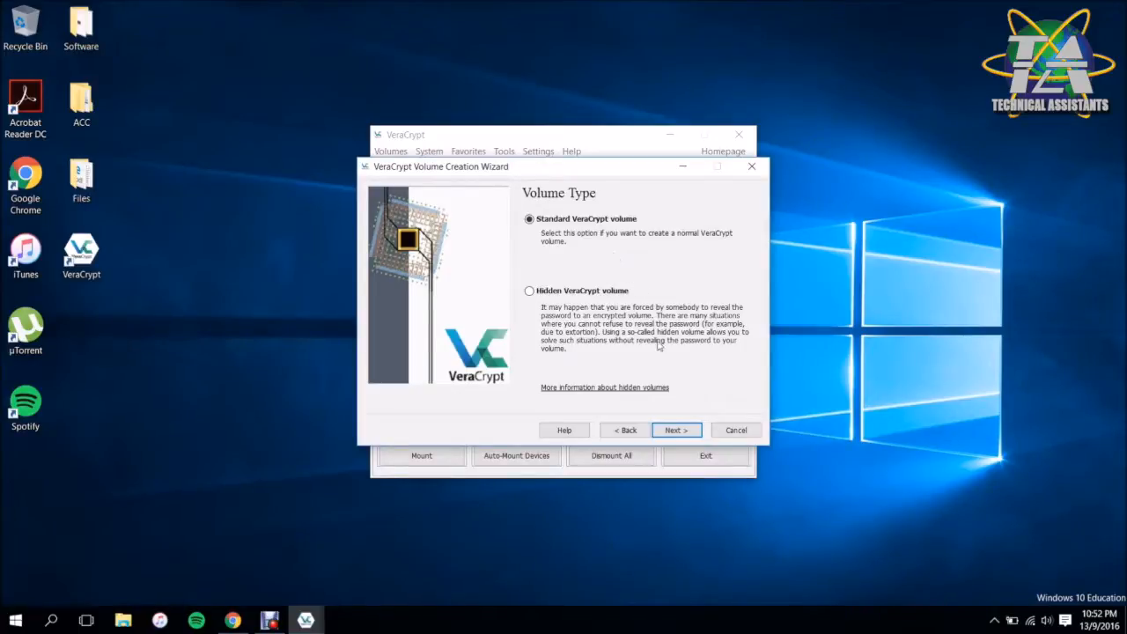
left_click(676, 429)
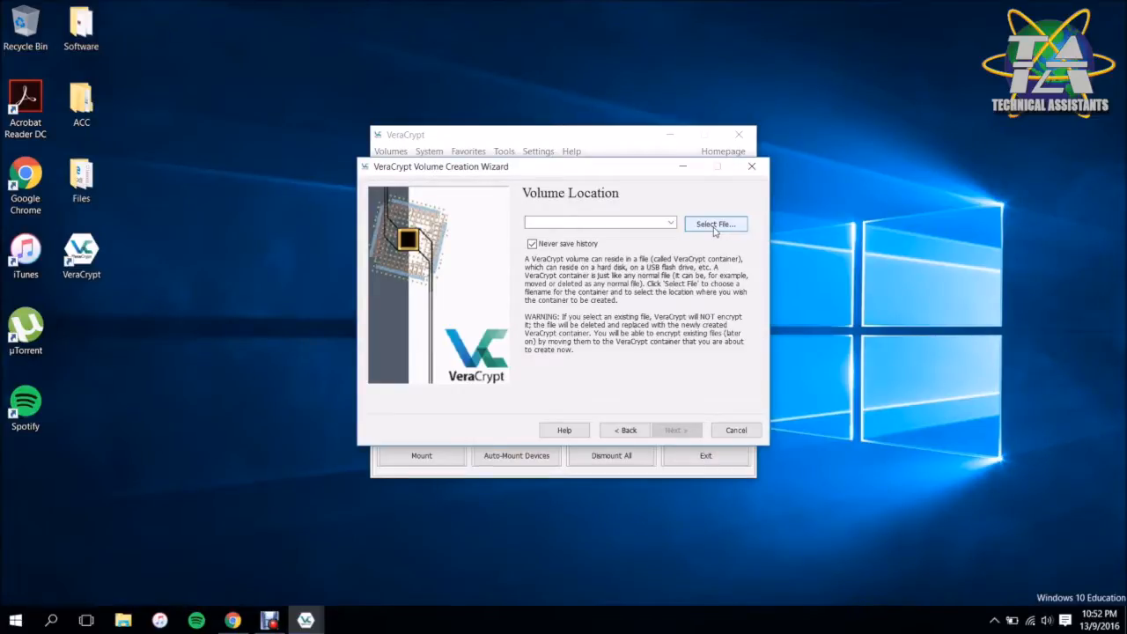
- Save the container file as 'Hidden' on the desktop as the volume location
left_click(714, 223)
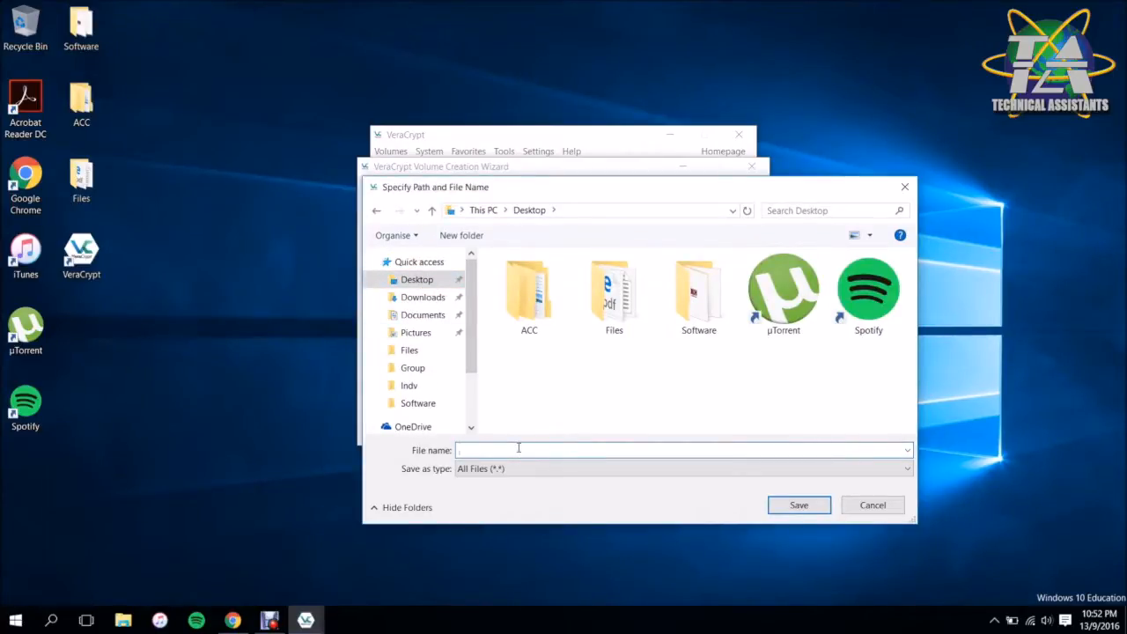
type("Hidden")
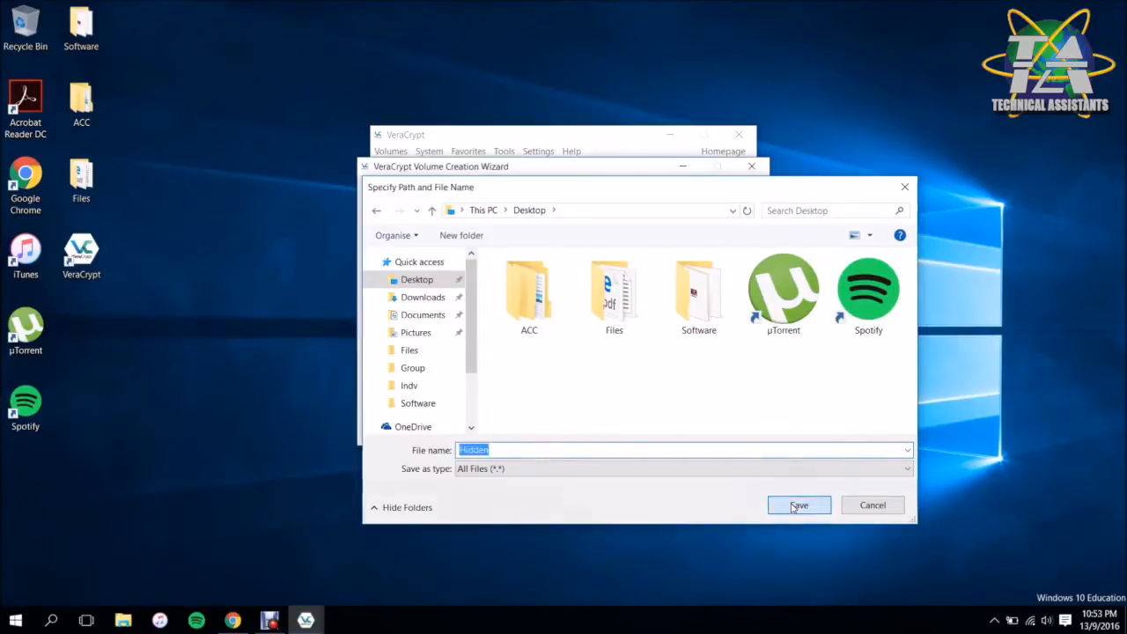
left_click(798, 503)
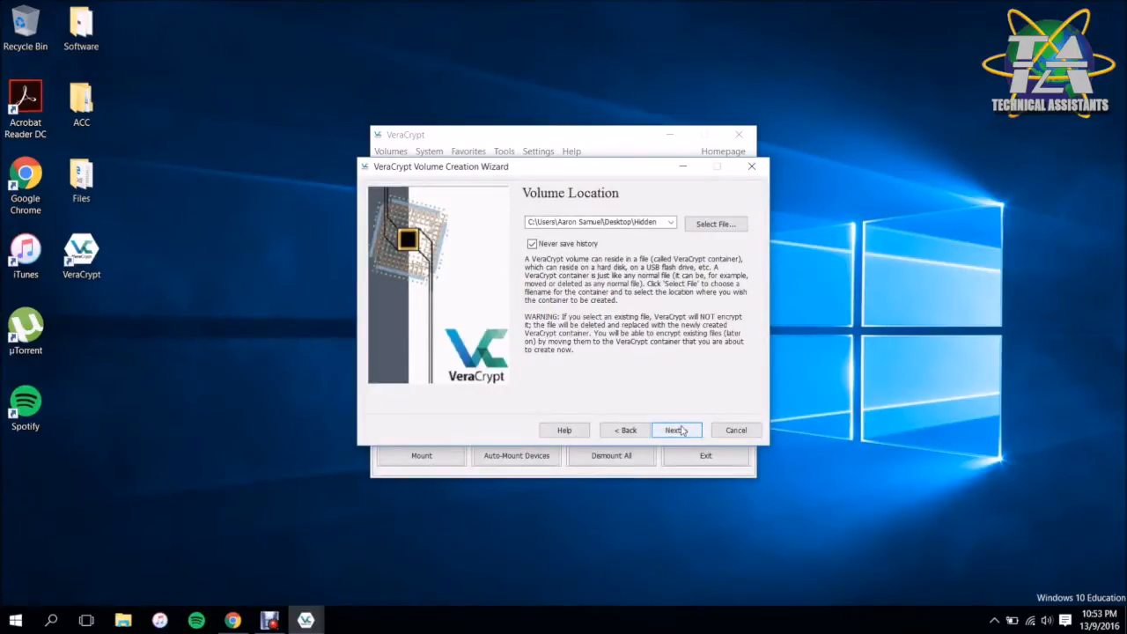
- Keep AES with SHA-512 as the encryption settings and advance to volume sizing
left_click(676, 430)
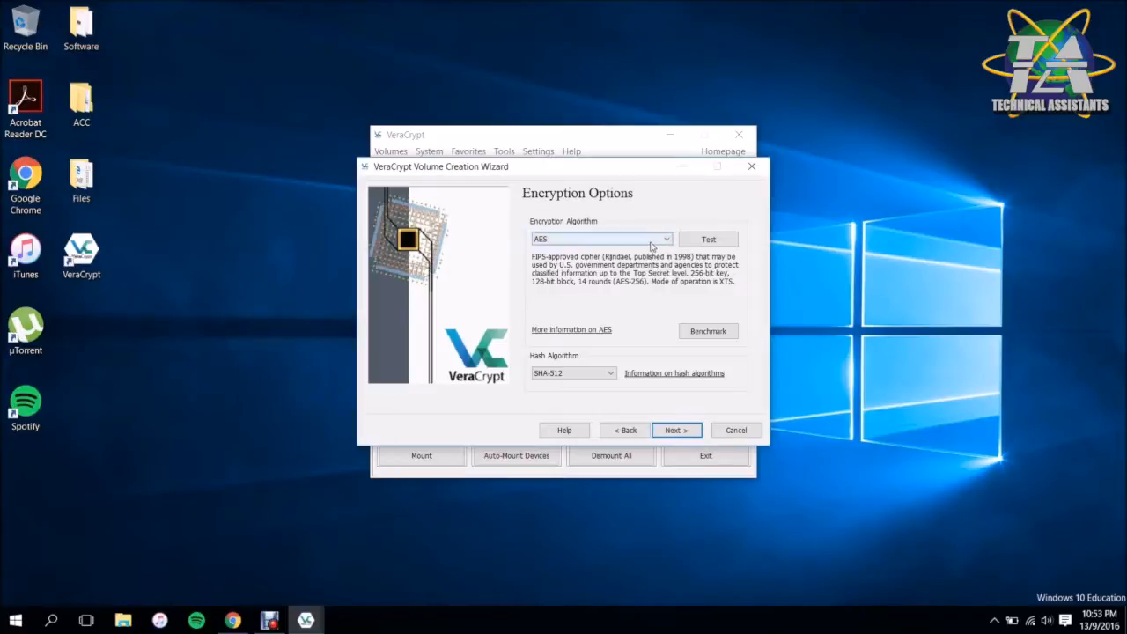
left_click(665, 240)
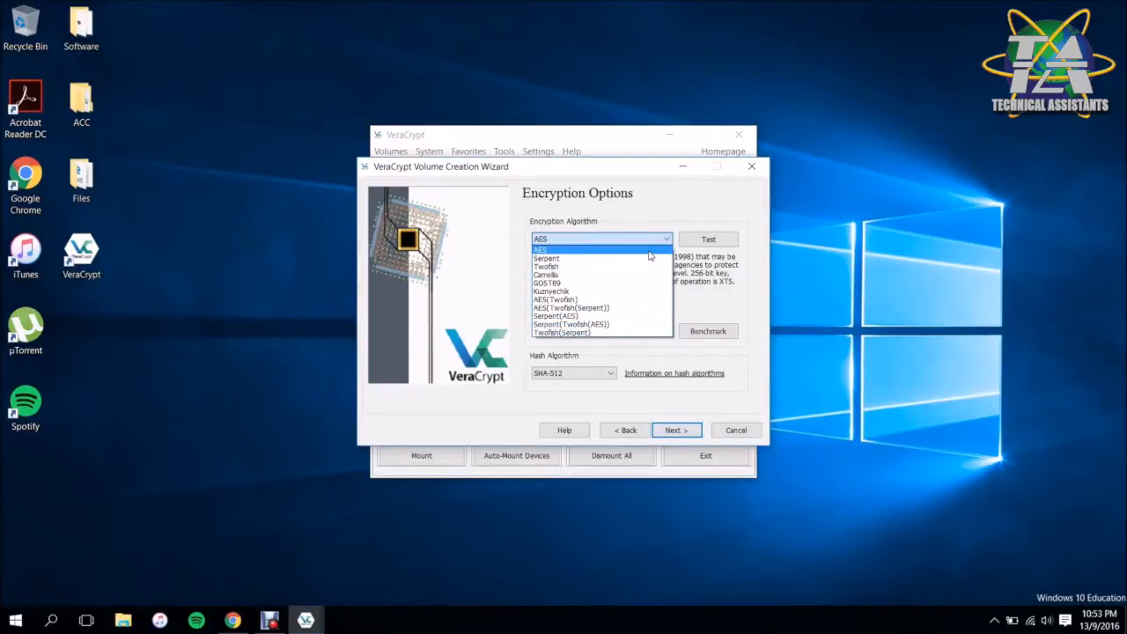
left_click(538, 250)
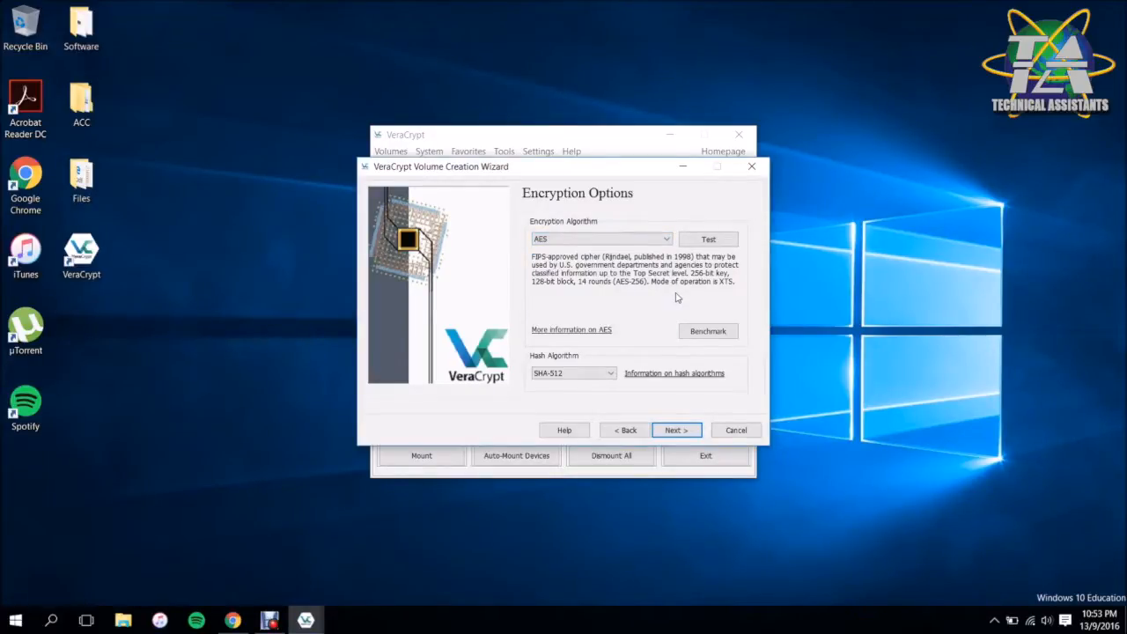
mouse_move(672, 323)
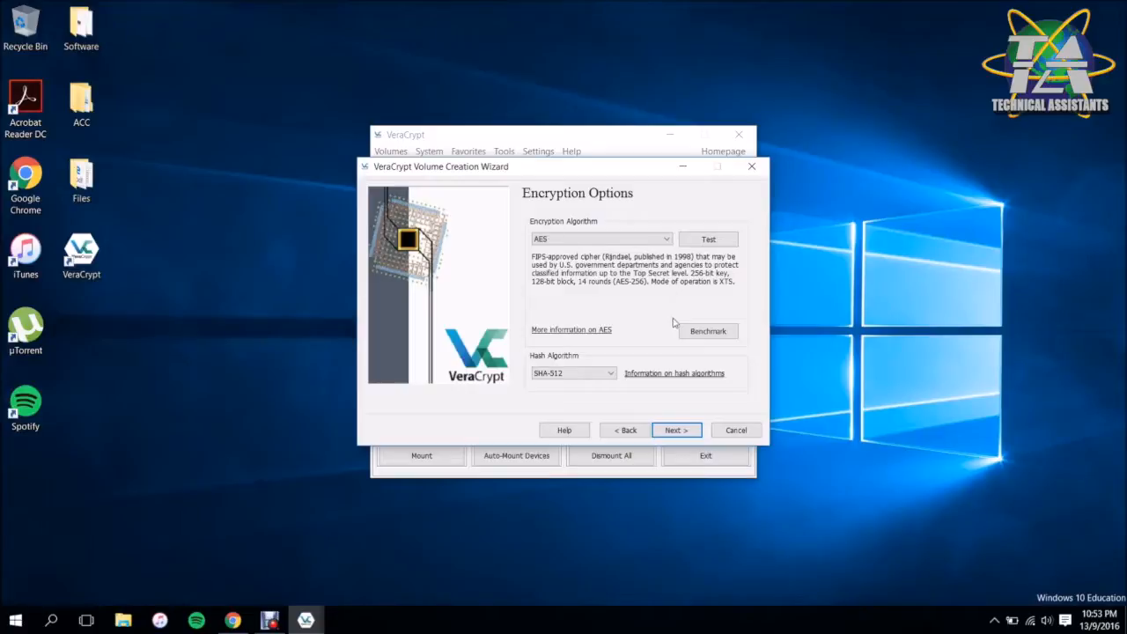
left_click(676, 430)
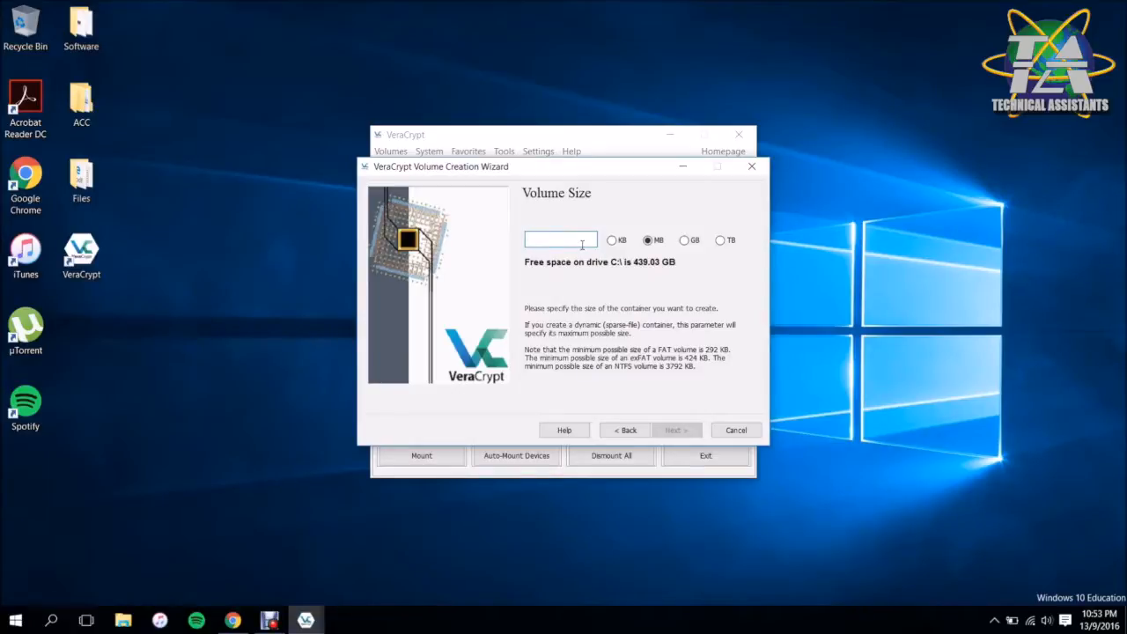
- Make the container 1 GB in size and advance to the password step
left_click(683, 240)
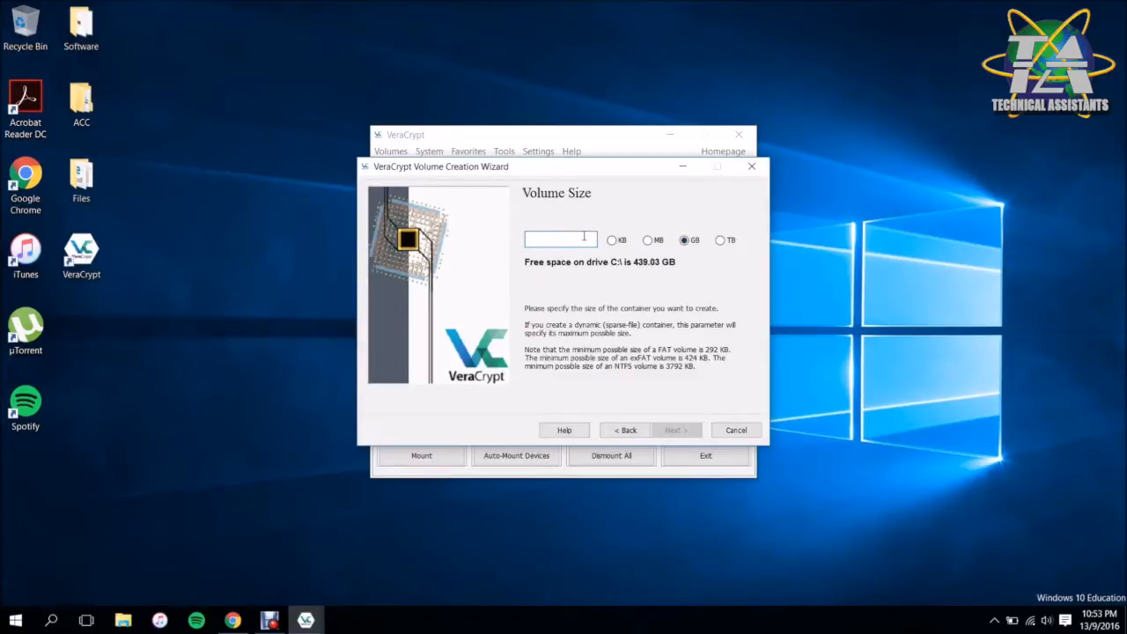
type("1")
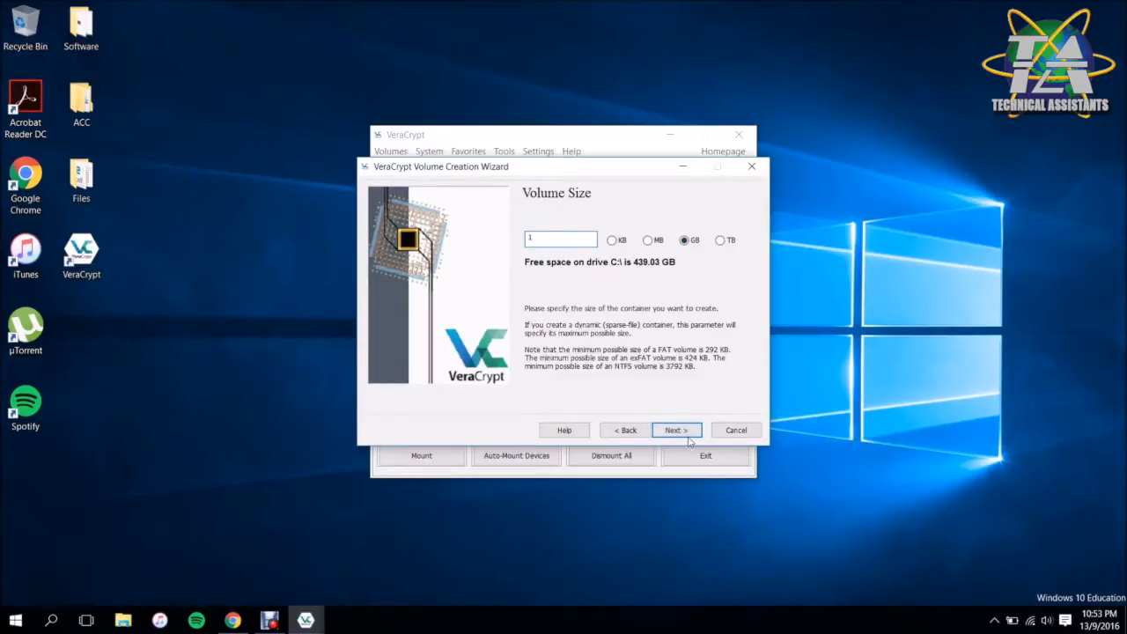
left_click(676, 429)
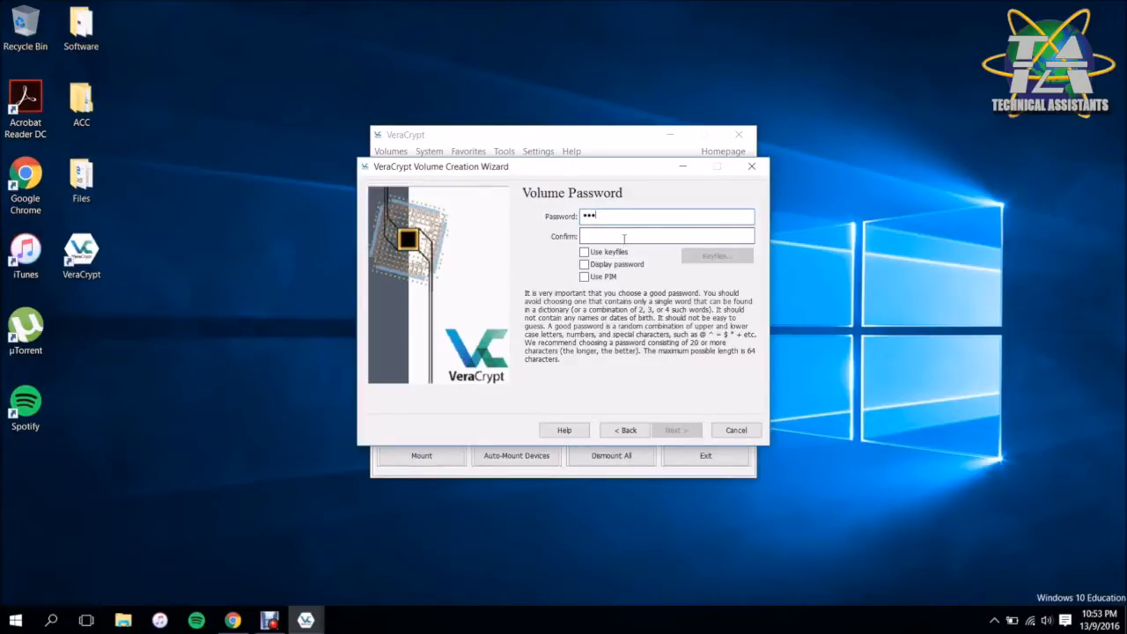
- Enter the volume password and keep it despite the short-password warning
type("•••")
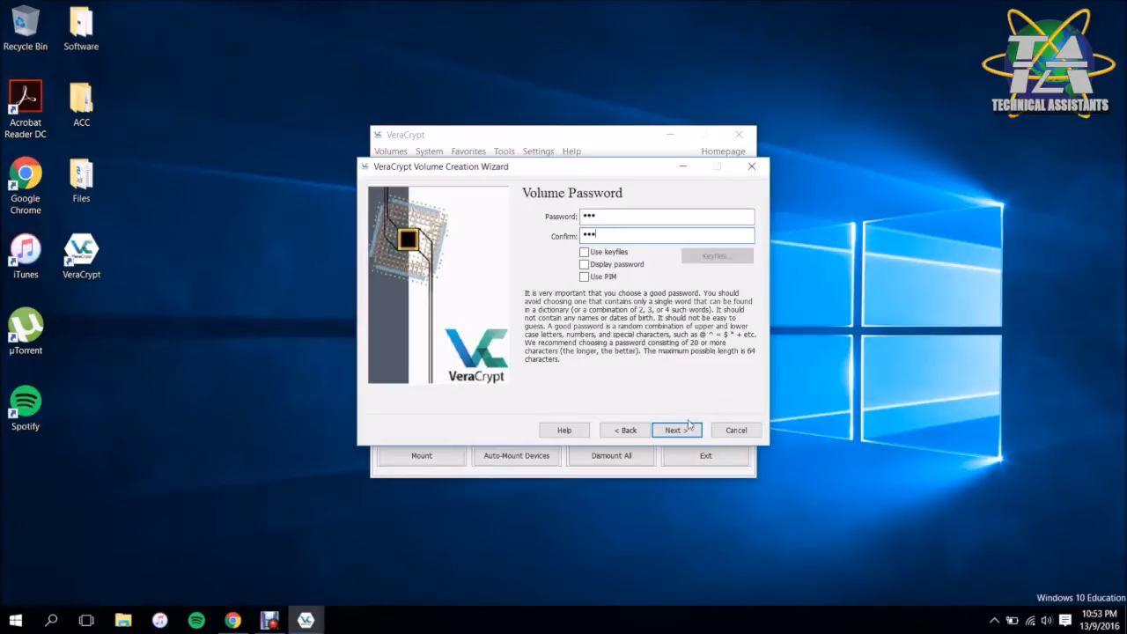
left_click(676, 429)
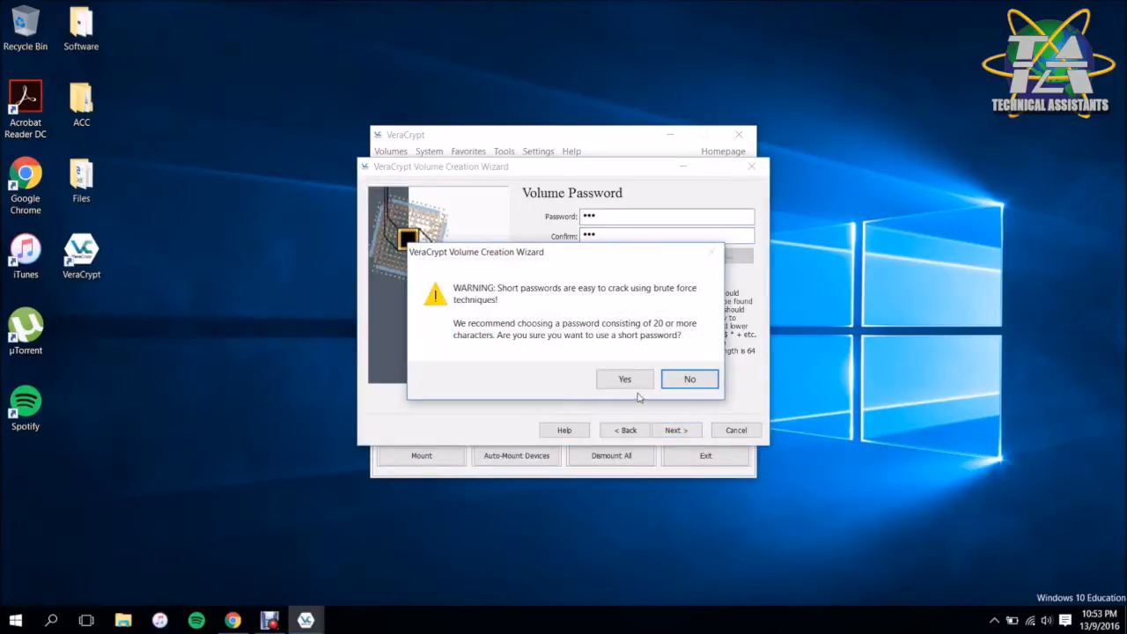
mouse_move(574, 387)
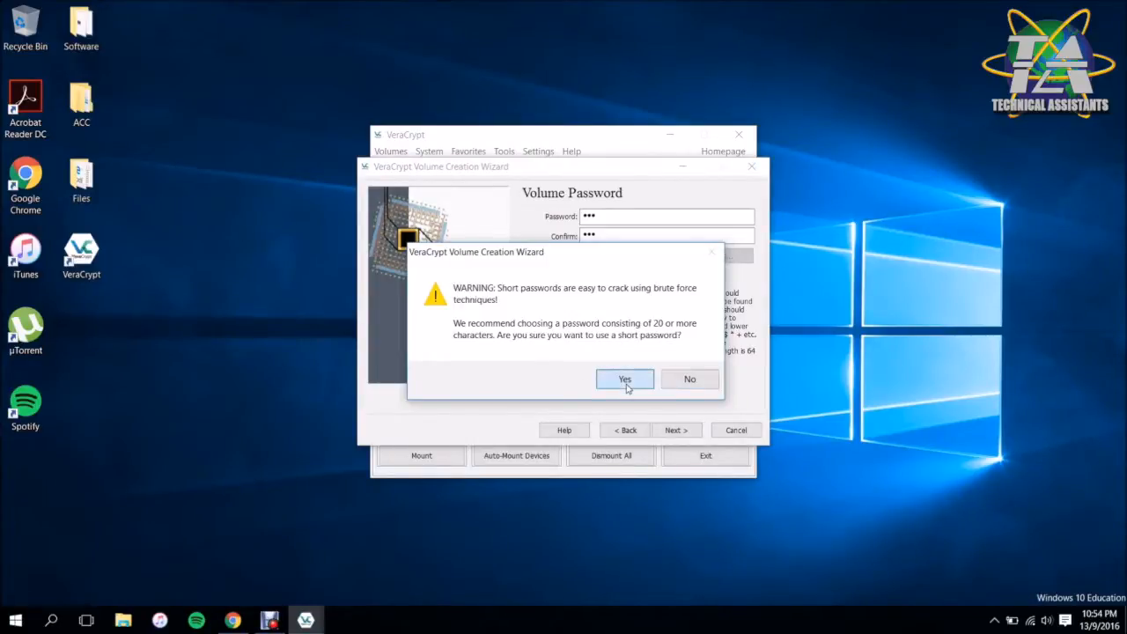
left_click(625, 379)
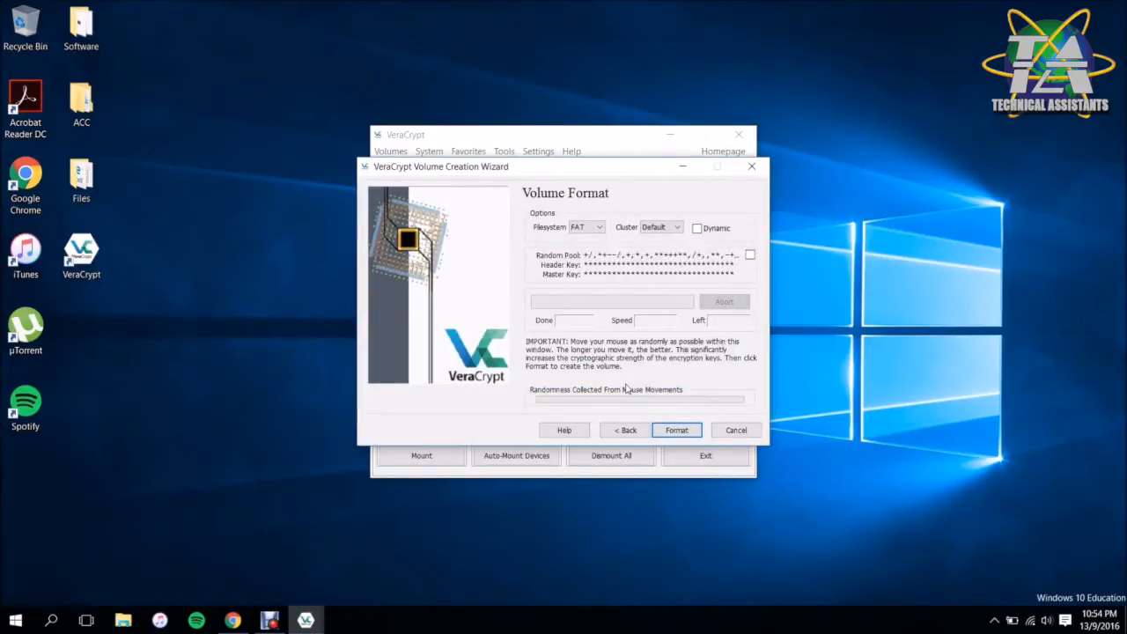
mouse_move(627, 380)
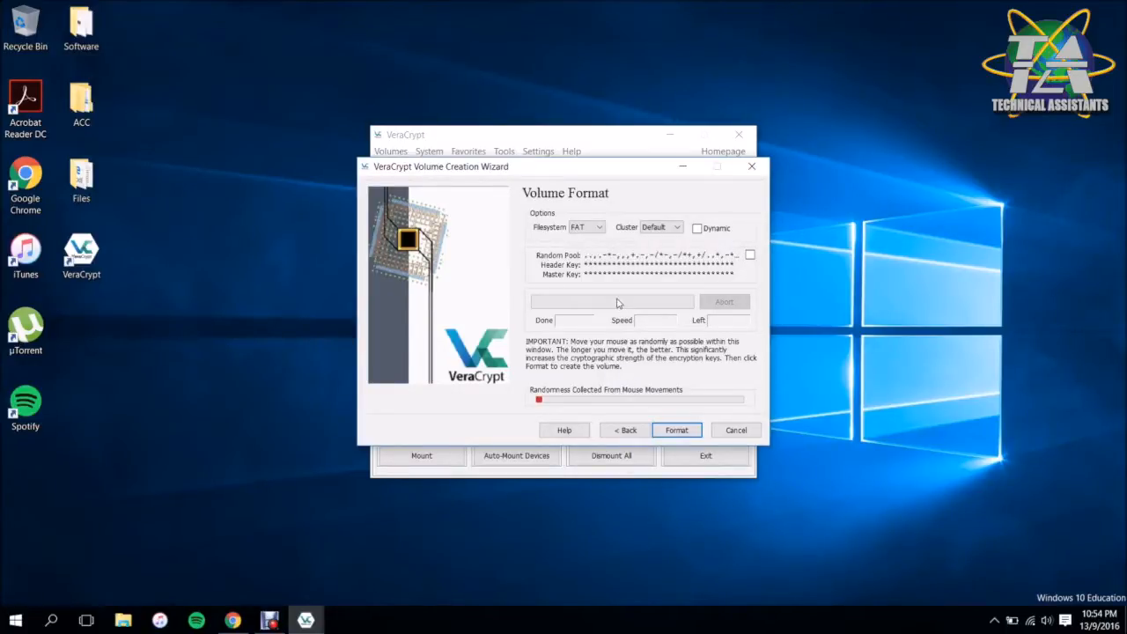
- Format the container as NTFS and acknowledge the volume was created successfully
left_click(599, 227)
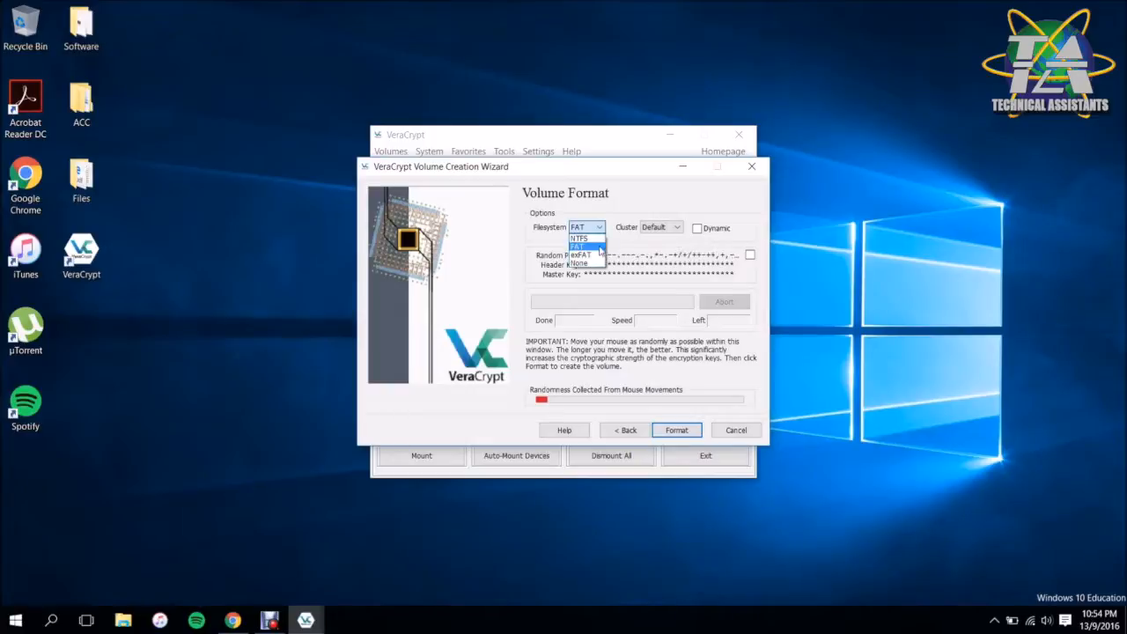
mouse_move(579, 238)
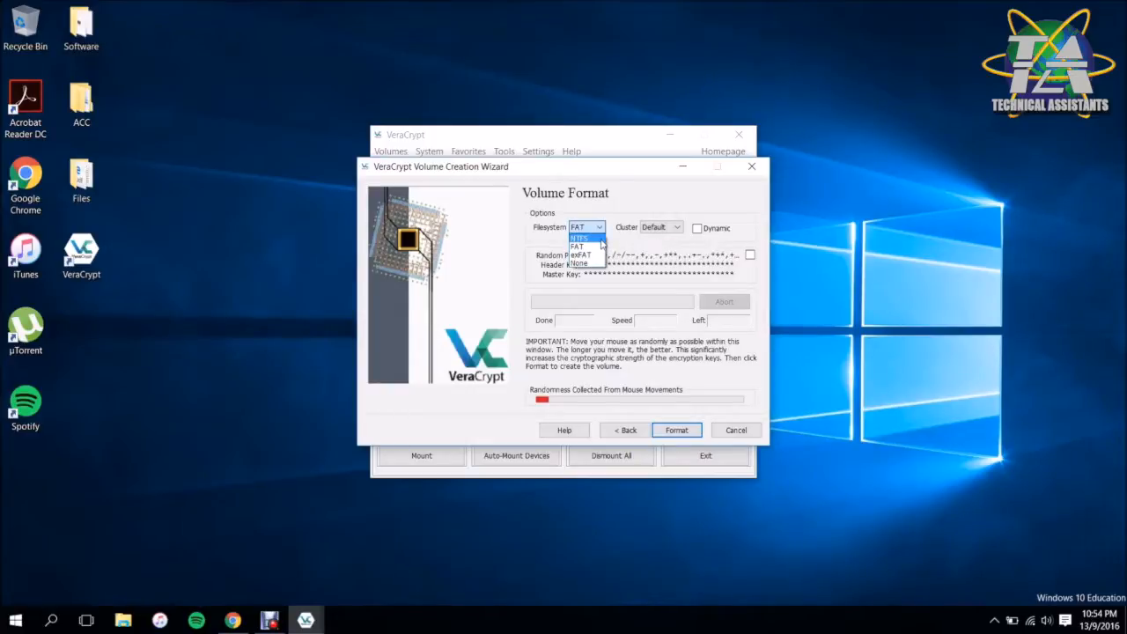
left_click(577, 236)
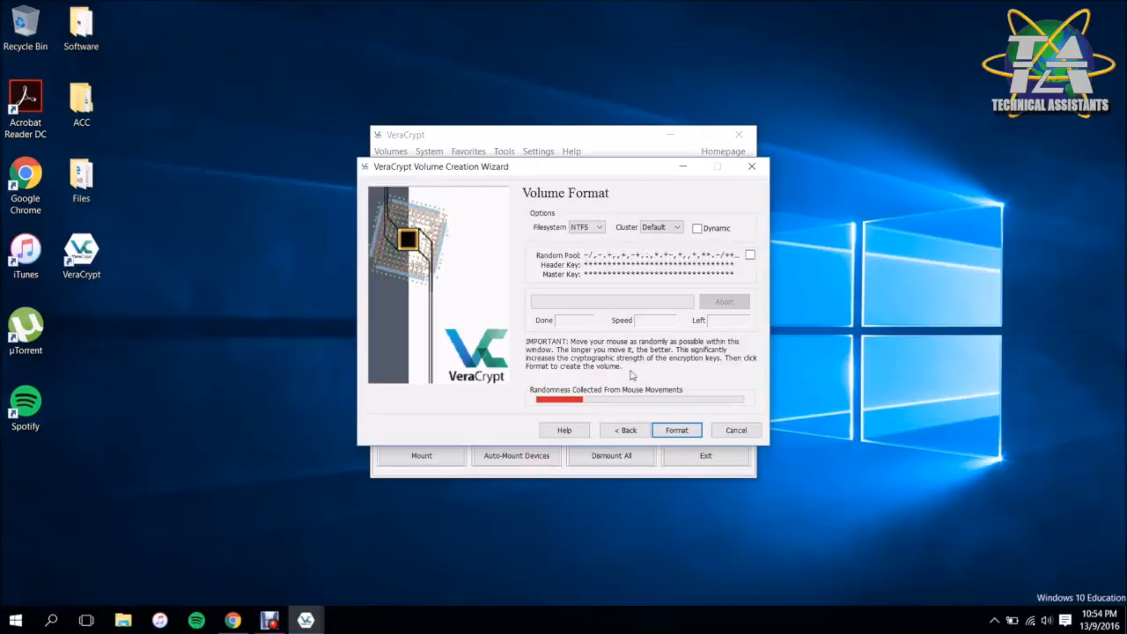
mouse_move(725, 342)
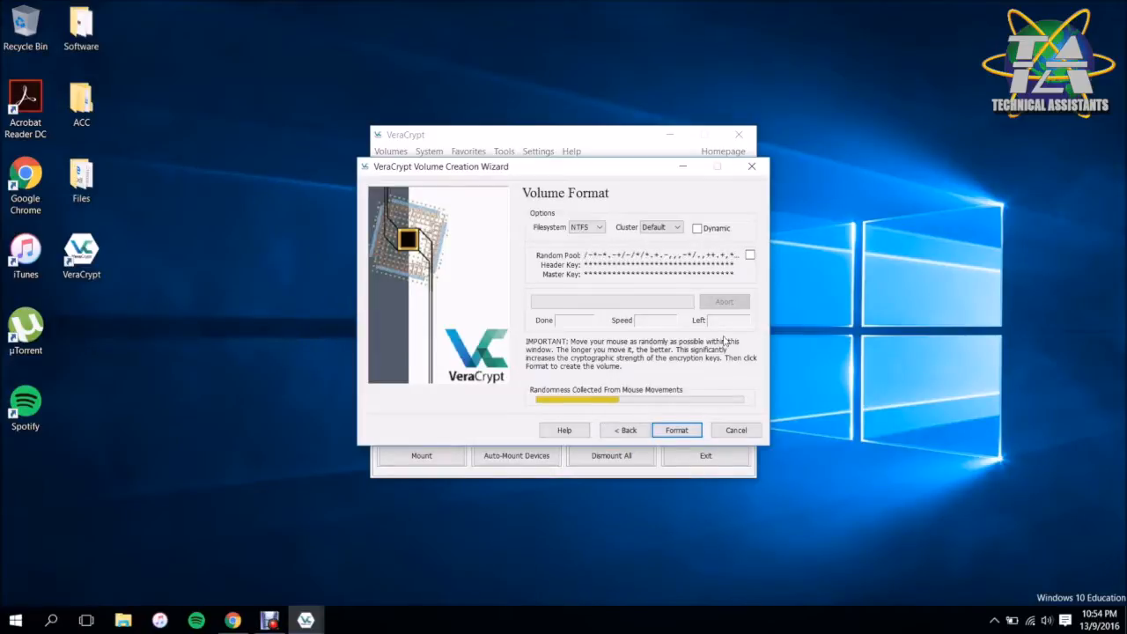
mouse_move(553, 402)
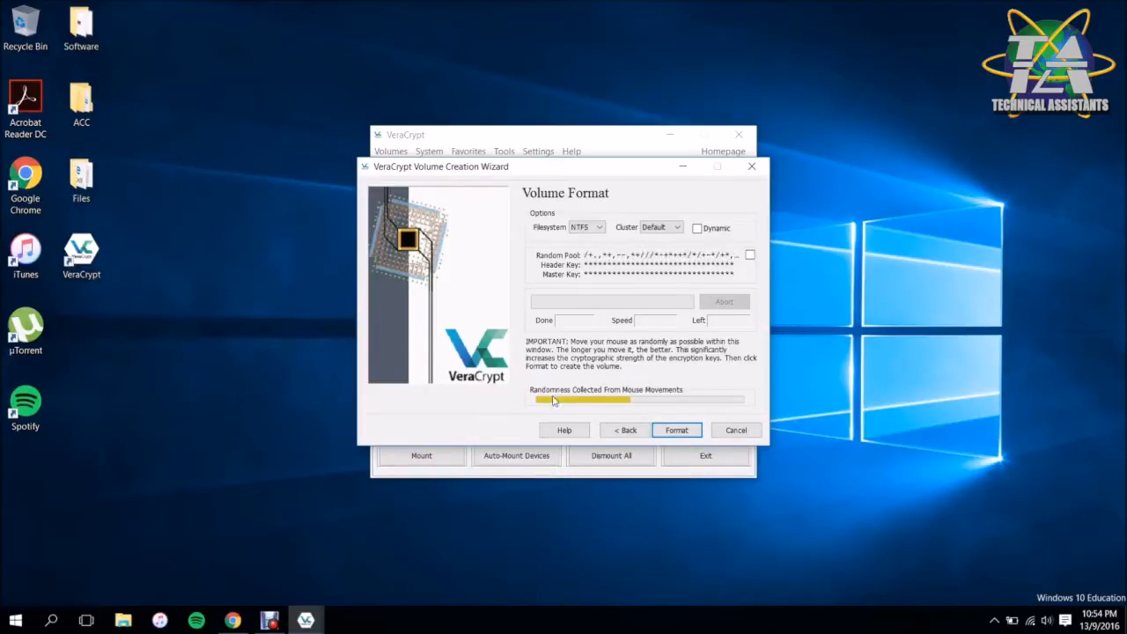
mouse_move(639, 440)
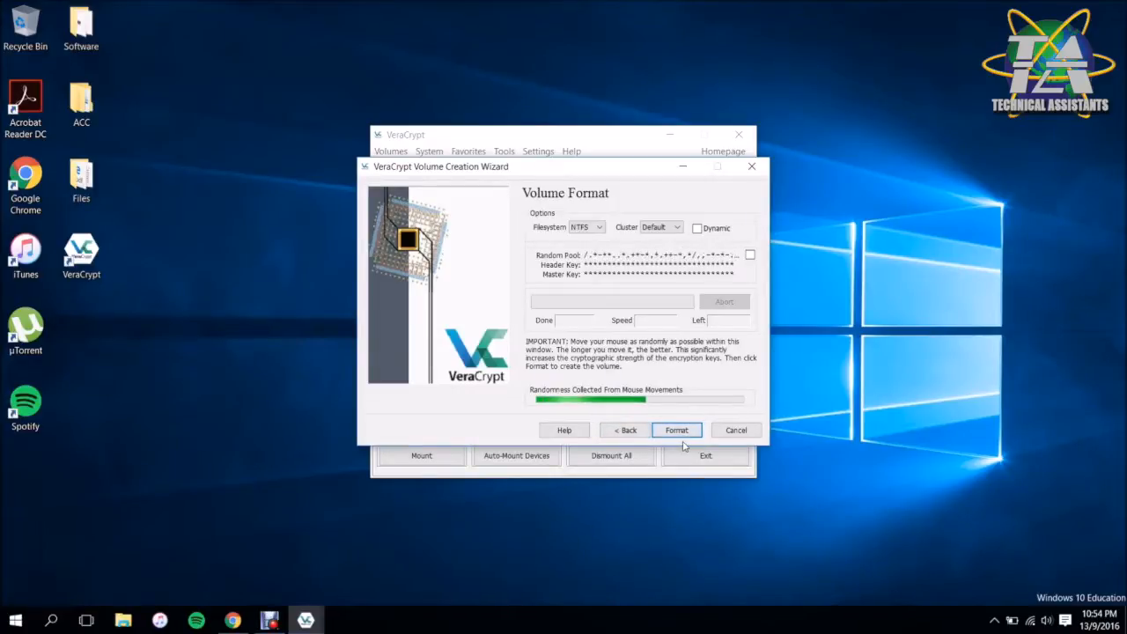
left_click(676, 429)
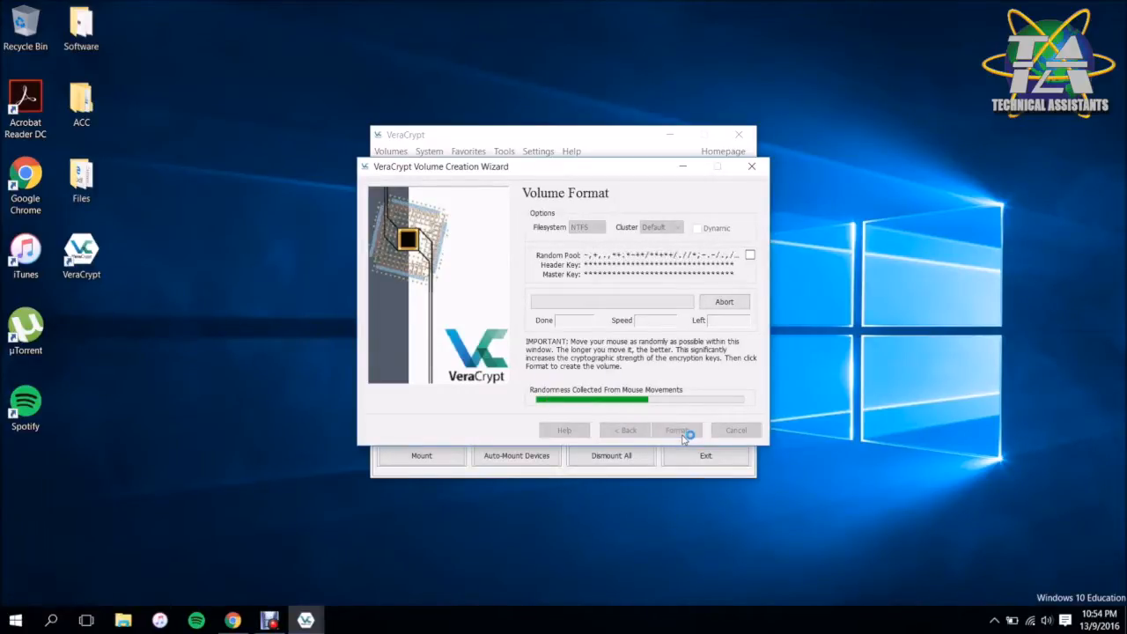
left_click(676, 429)
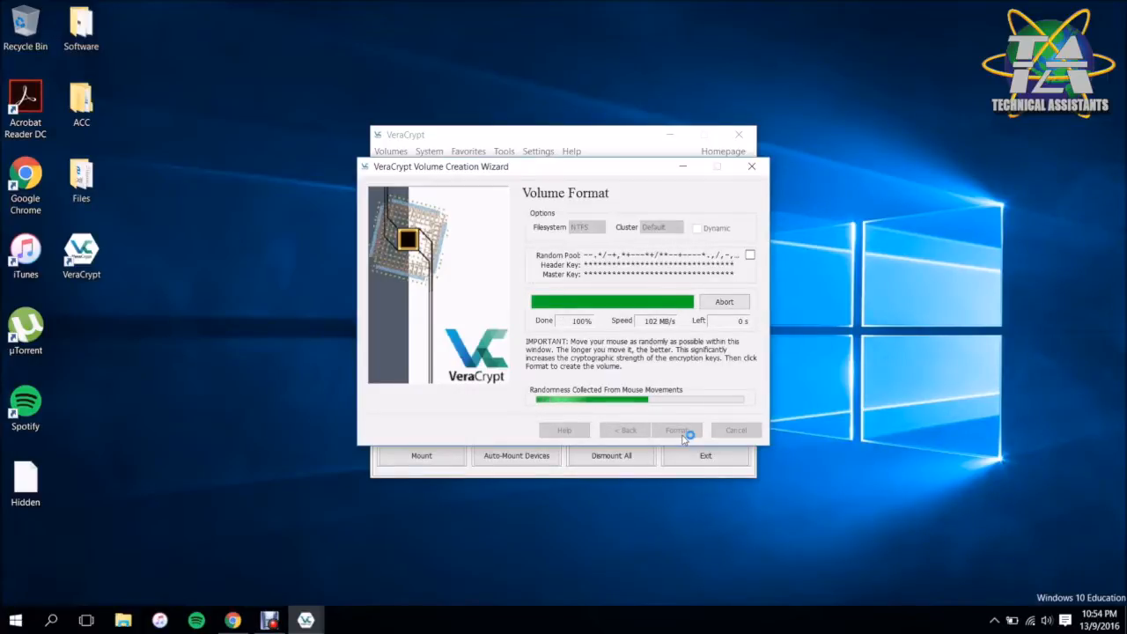
left_click(676, 430)
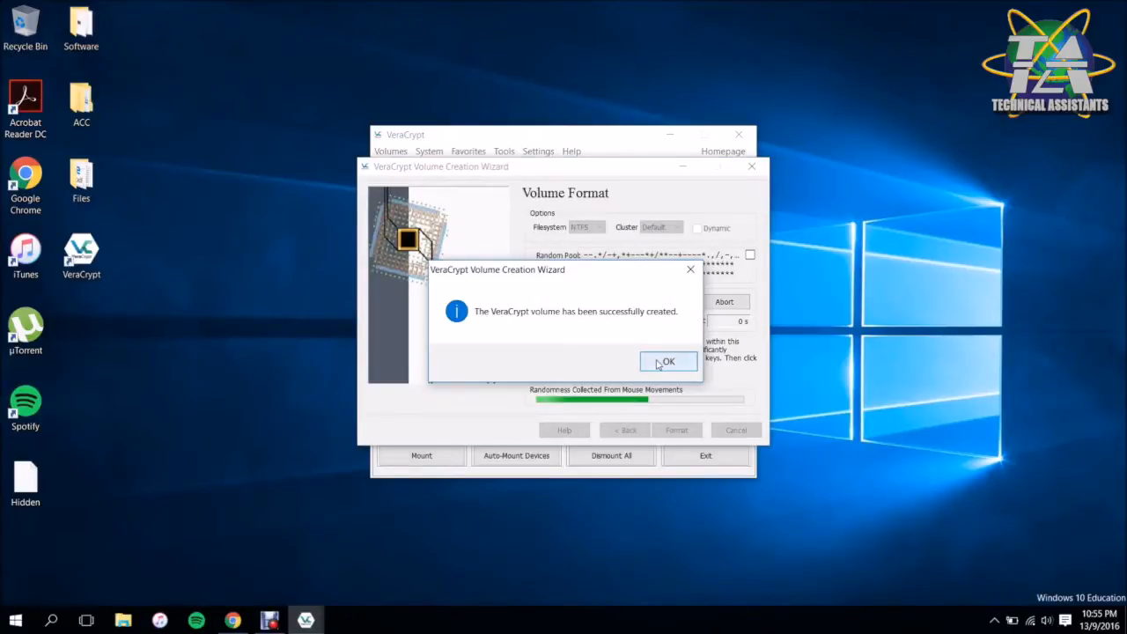
left_click(667, 361)
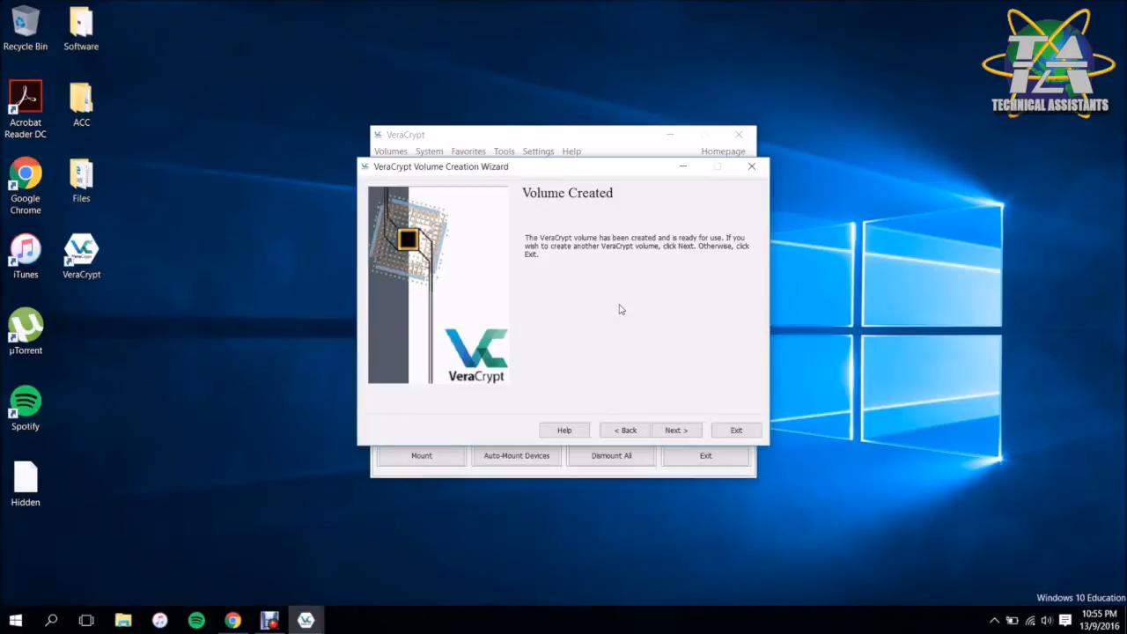
mouse_move(676, 356)
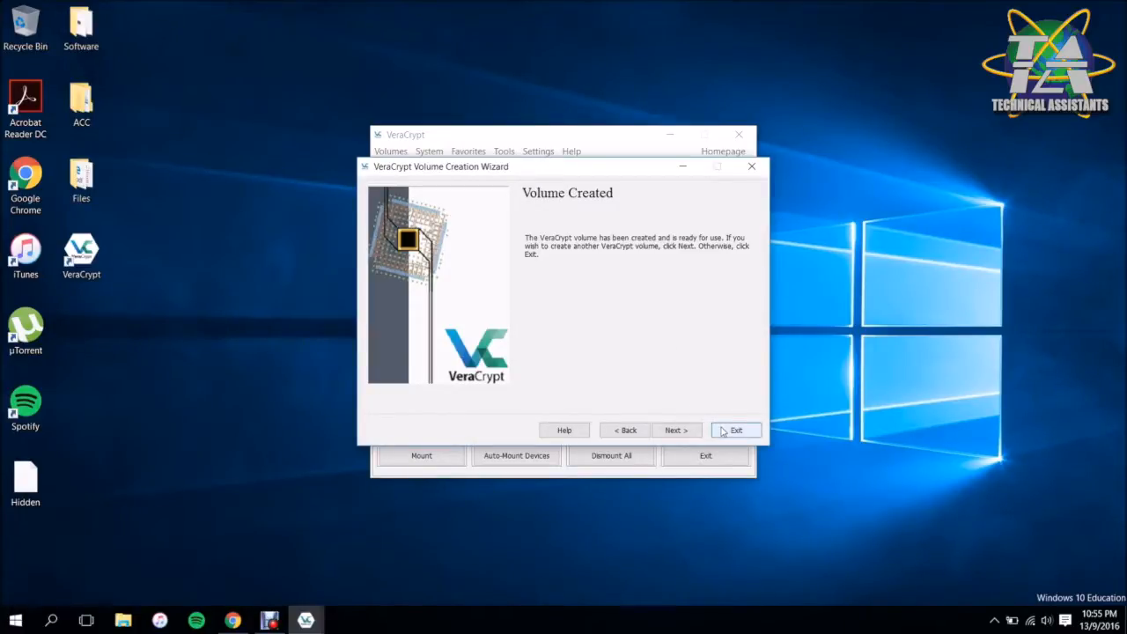
- Exit the wizard, dismiss the failed direct open of Hidden, and select the first drive letter
left_click(736, 429)
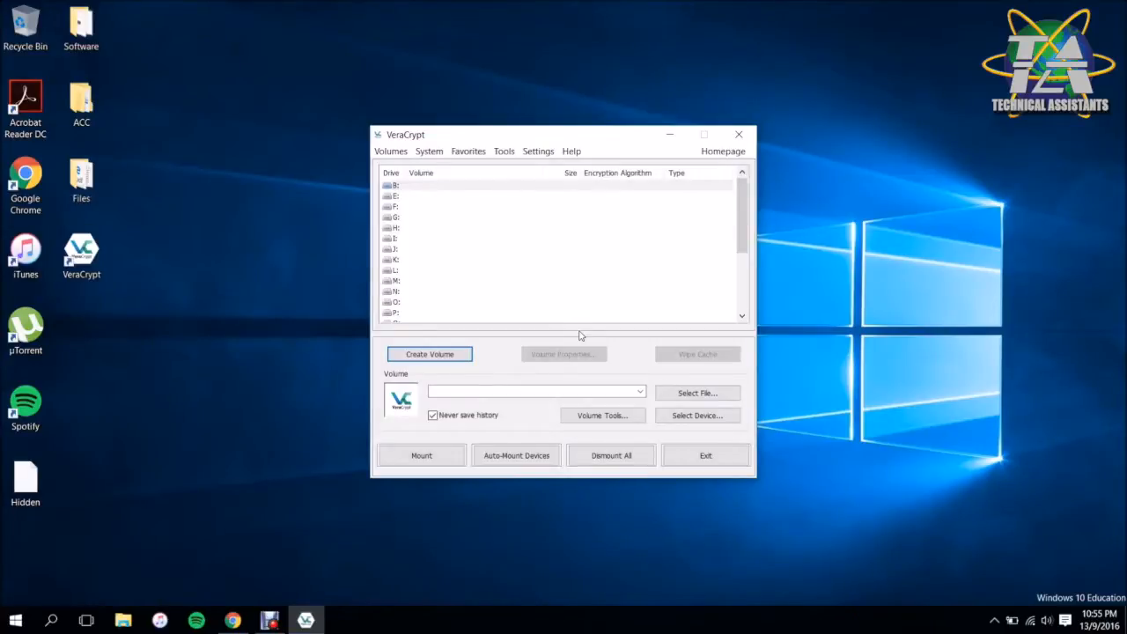
mouse_move(38, 429)
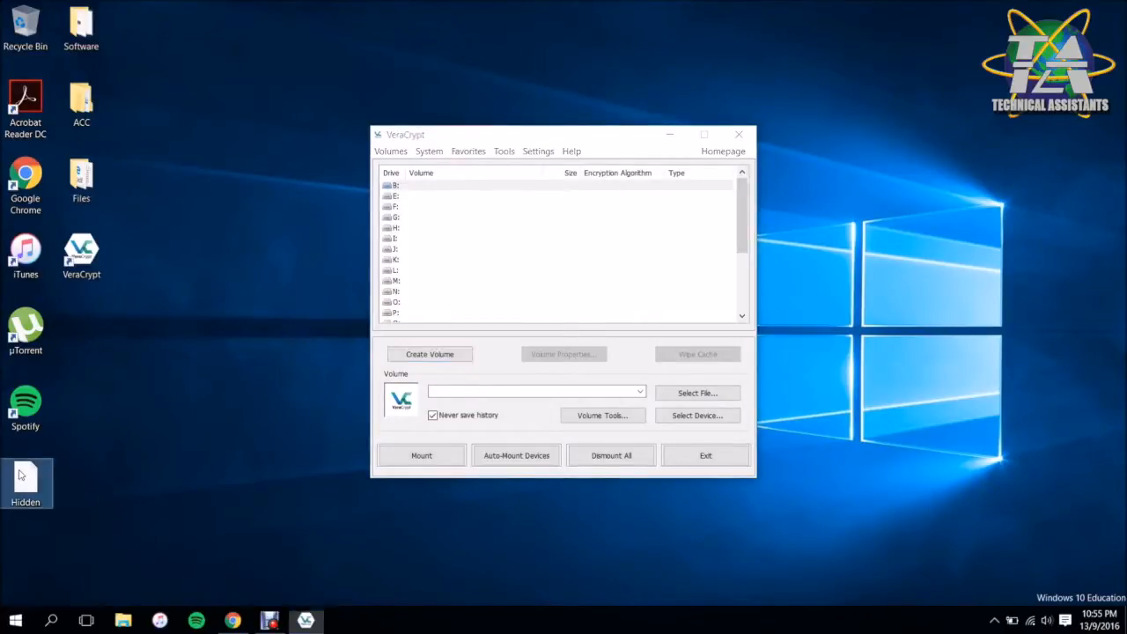
double_click(24, 478)
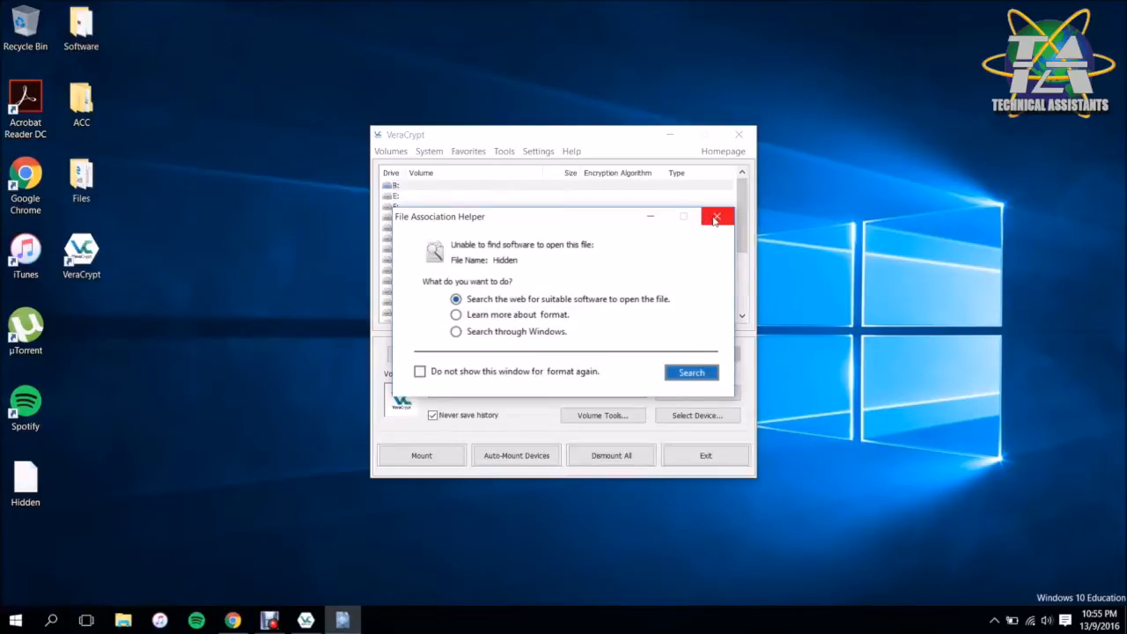
left_click(716, 216)
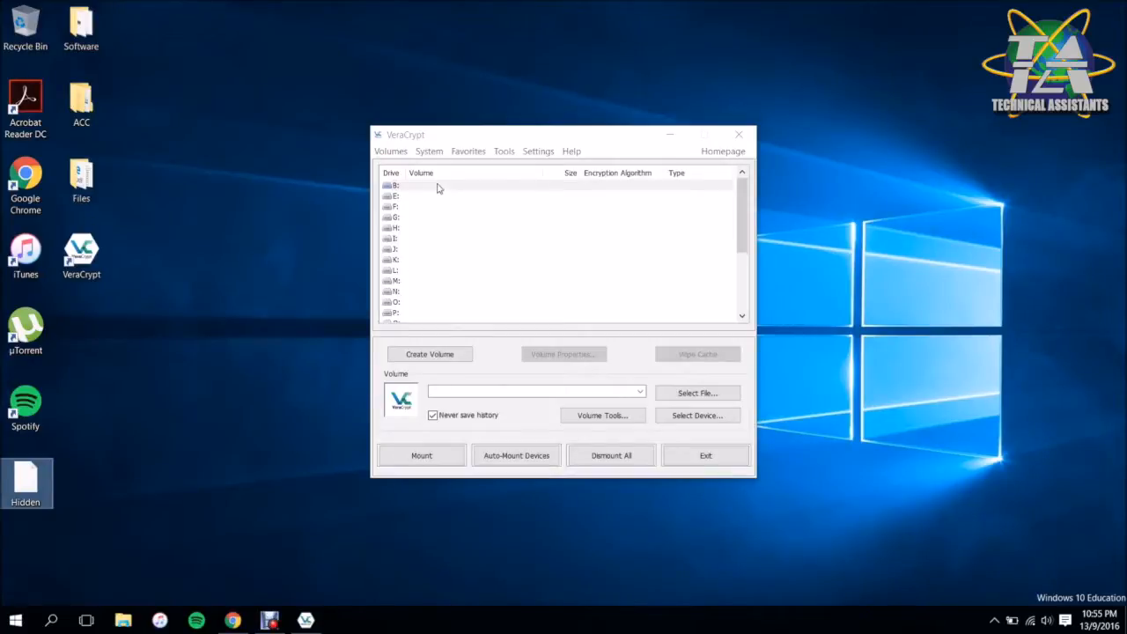
left_click(436, 184)
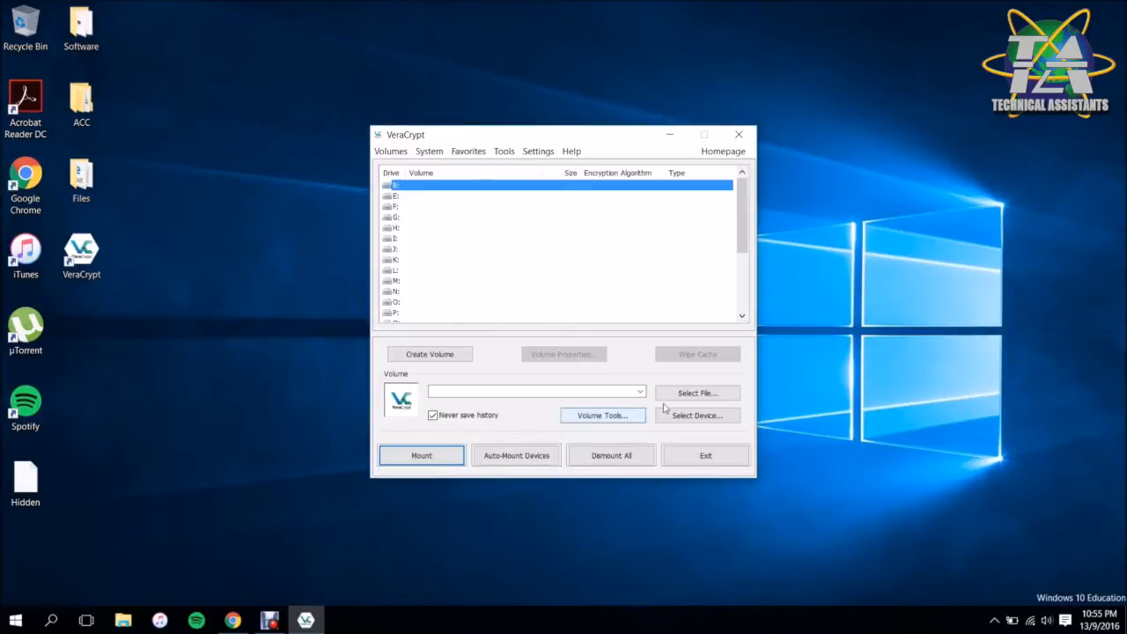
- Mount the desktop file Hidden with its password as a 1023 MB AES volume
left_click(697, 392)
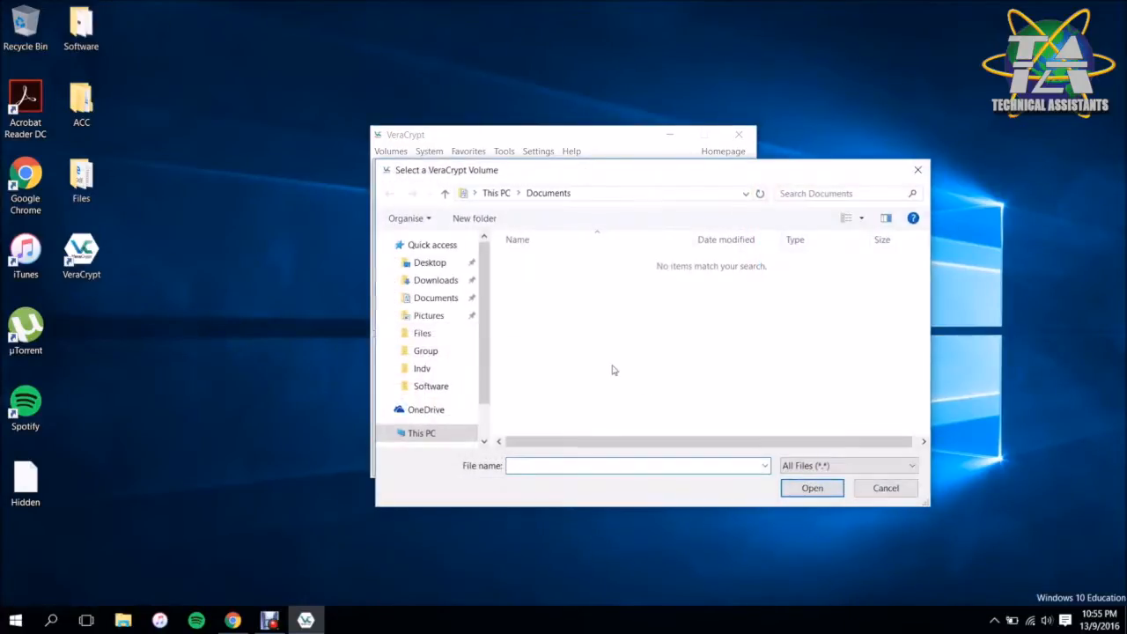
left_click(429, 262)
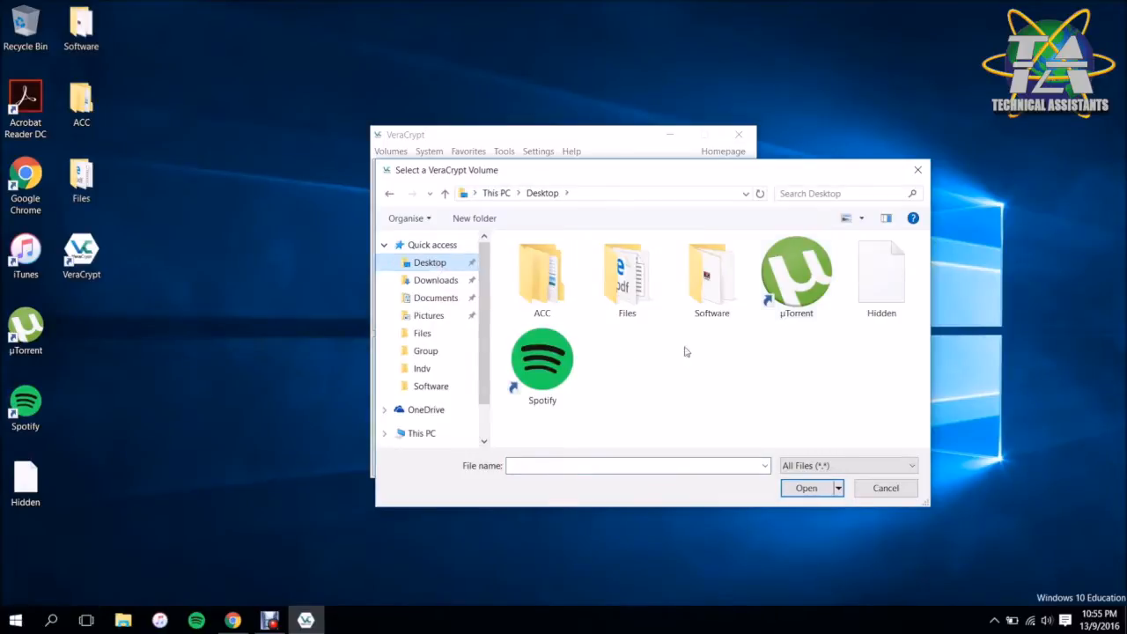
left_click(881, 278)
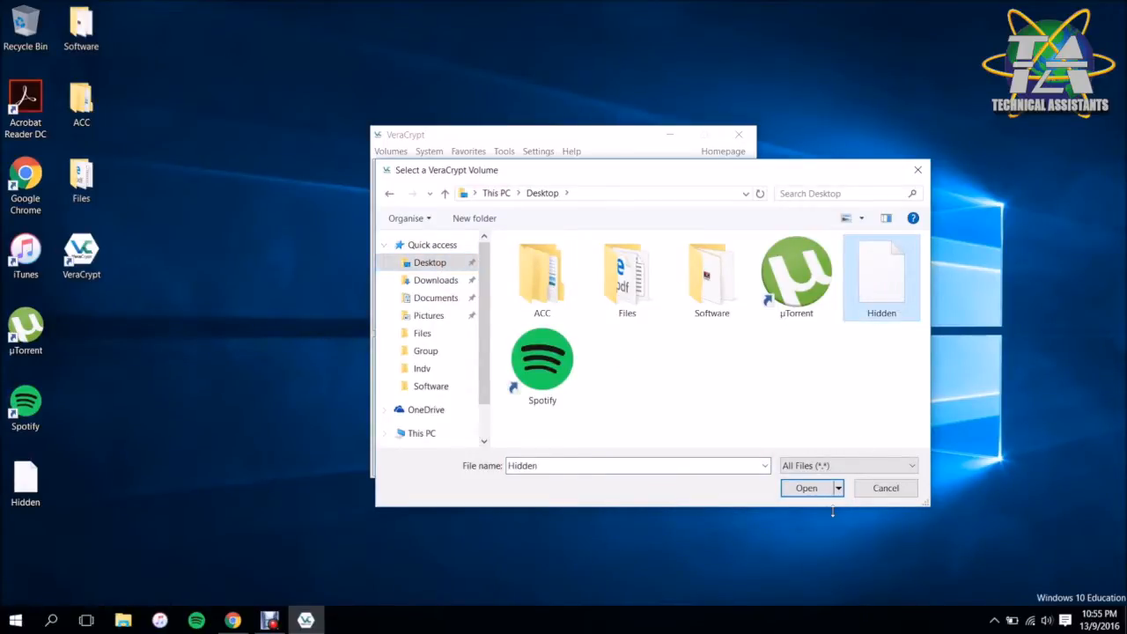
left_click(807, 488)
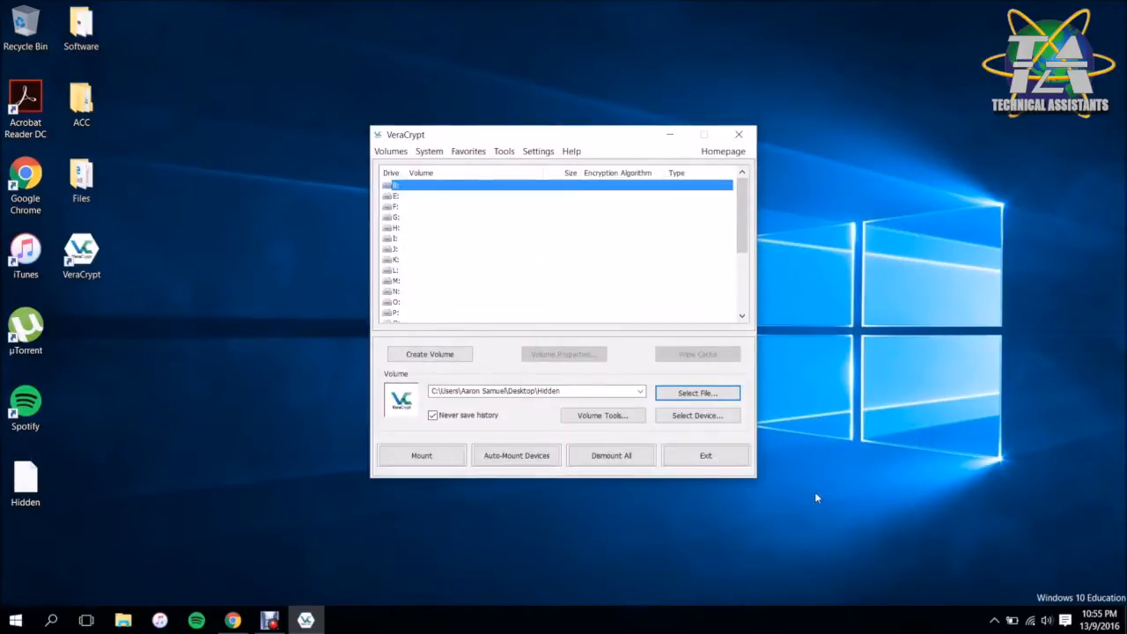
left_click(421, 454)
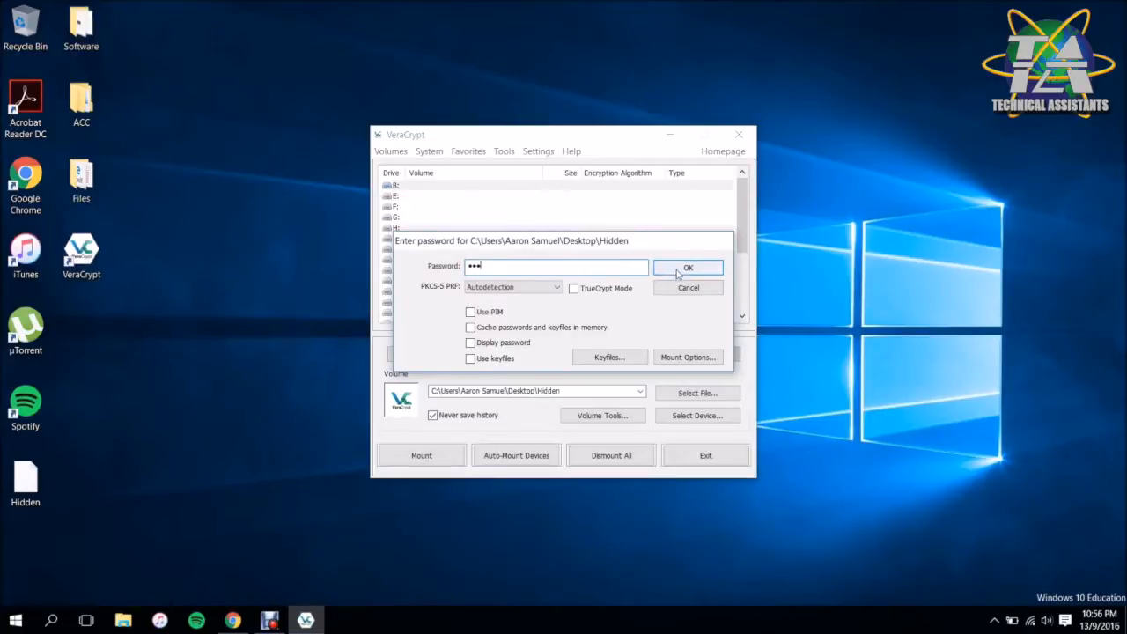
left_click(687, 268)
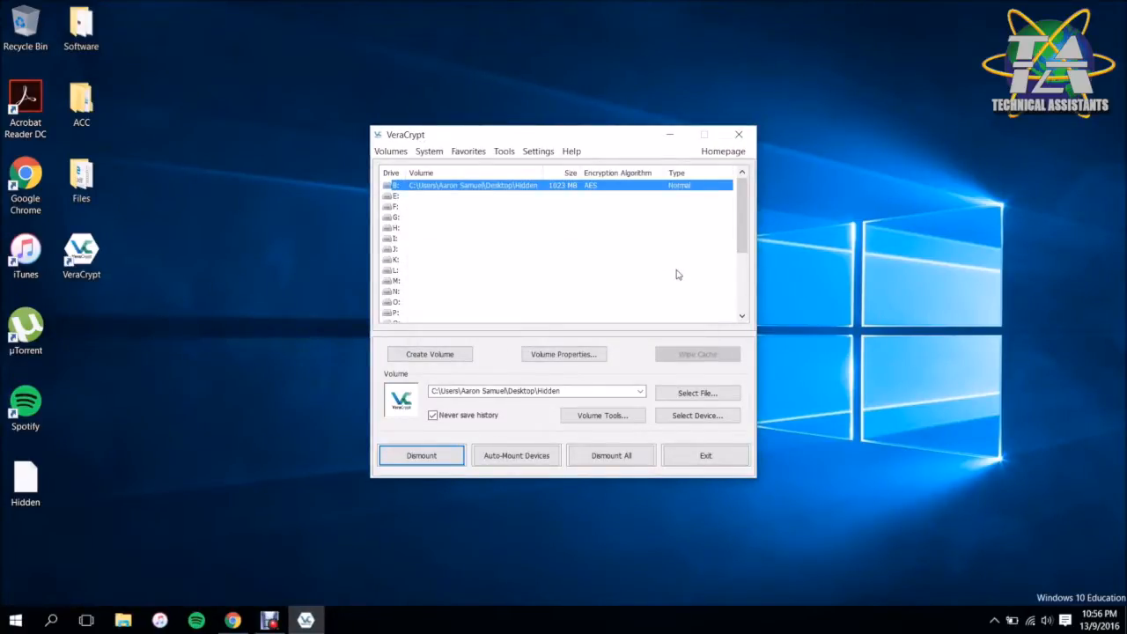
mouse_move(627, 186)
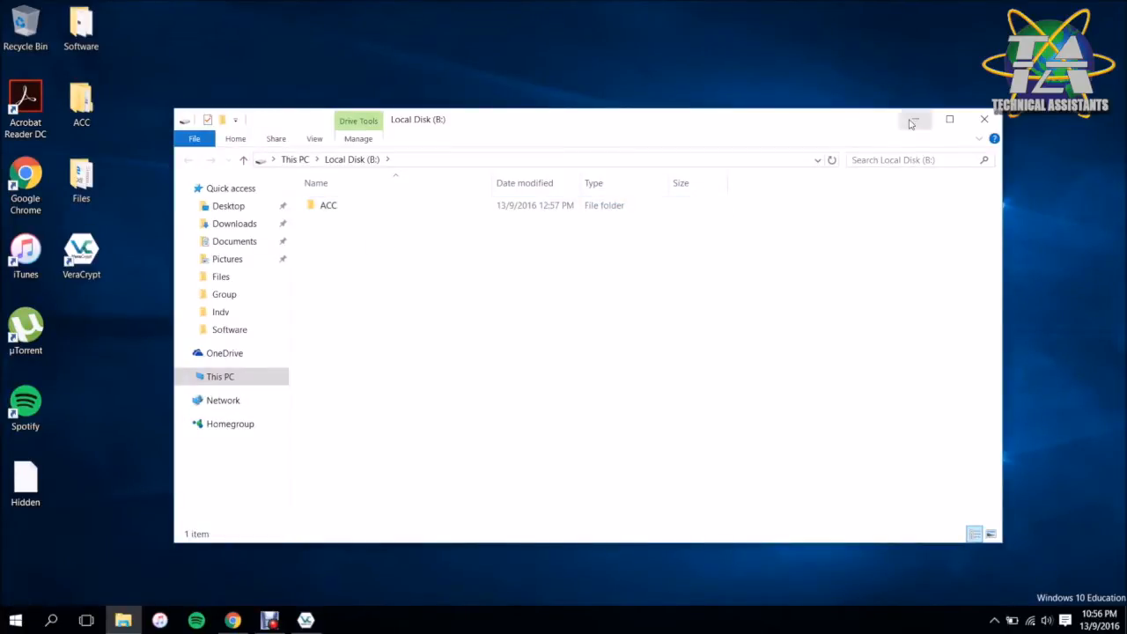
- Dismount the Hidden volume after closing its Explorer window, then dismiss the File Association Helper
left_click(306, 620)
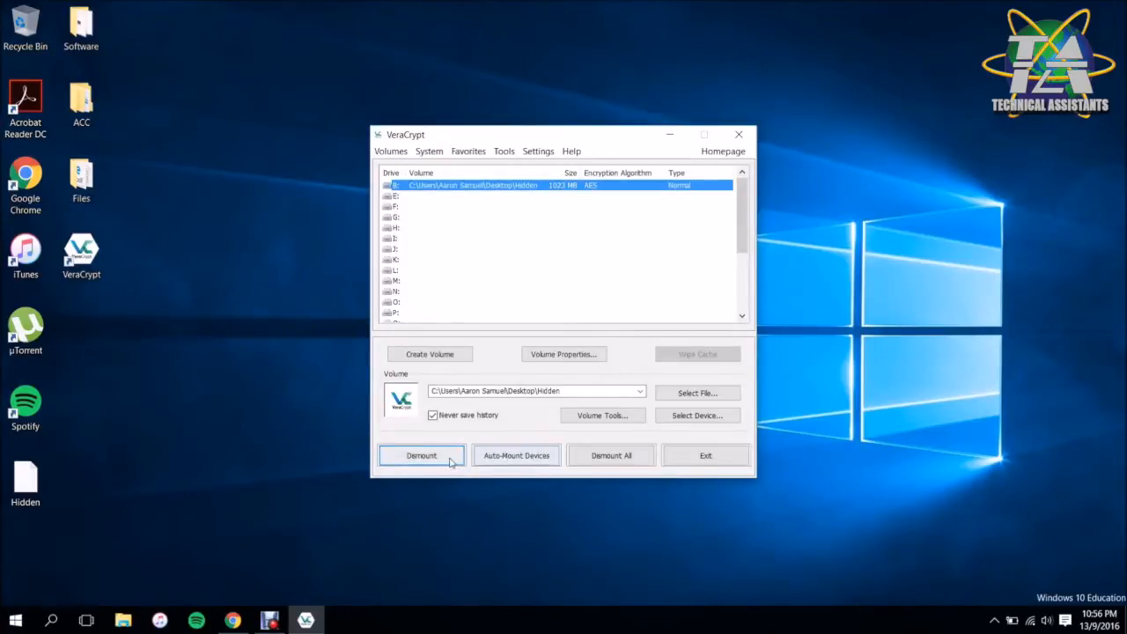
left_click(421, 454)
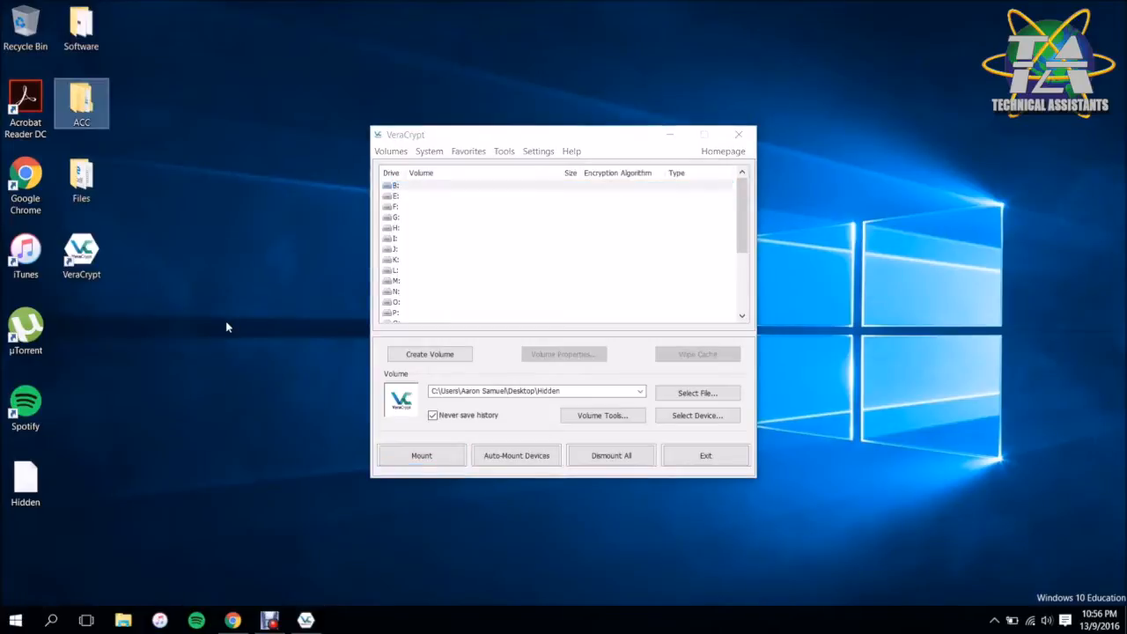
double_click(24, 476)
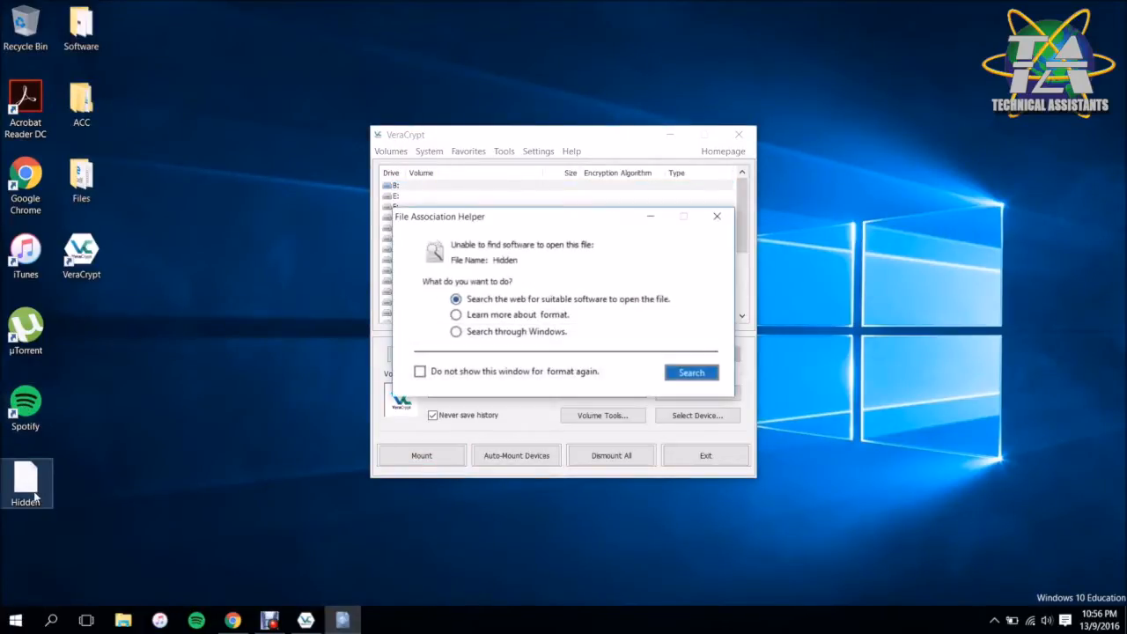
left_click(717, 215)
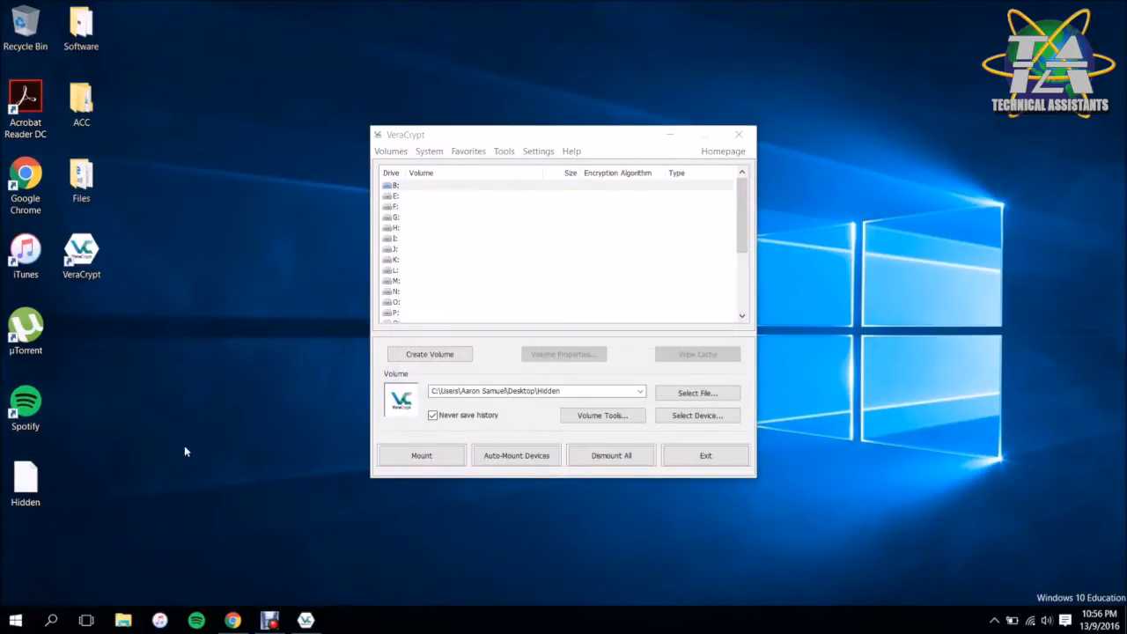
mouse_move(356, 308)
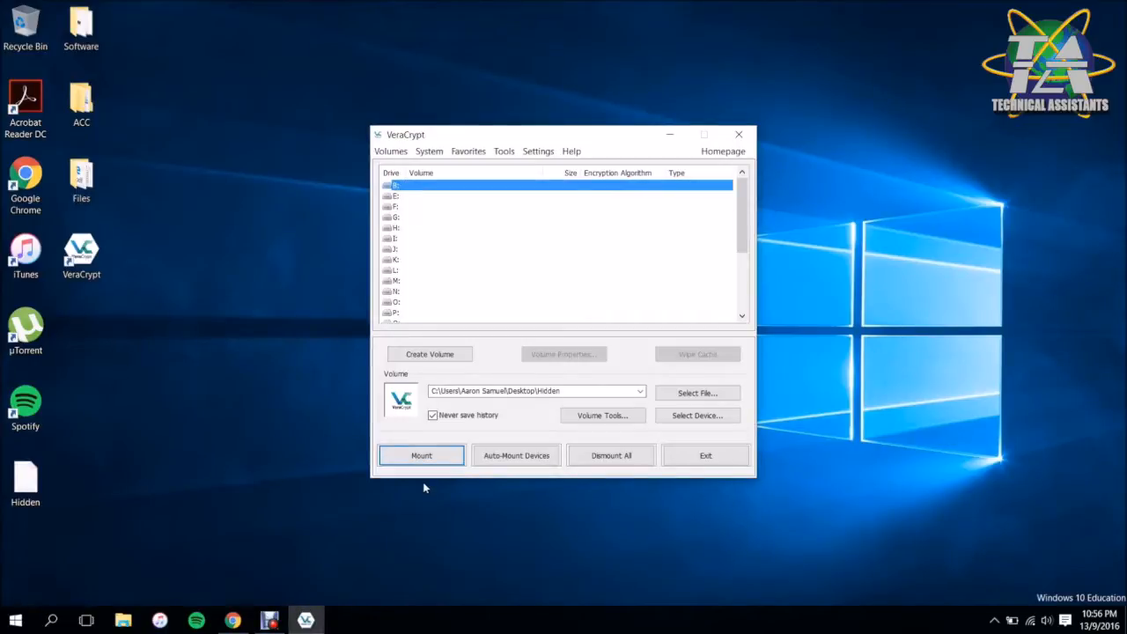
- Retry mounting the Hidden container; the attempt fails with an incorrect password error
left_click(421, 454)
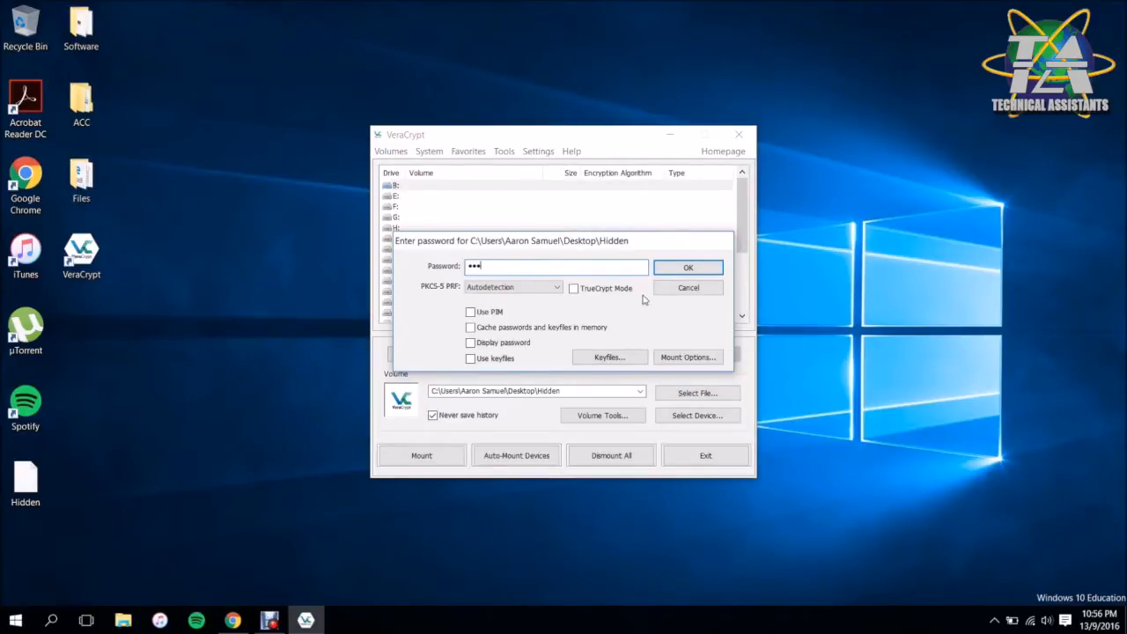
left_click(687, 268)
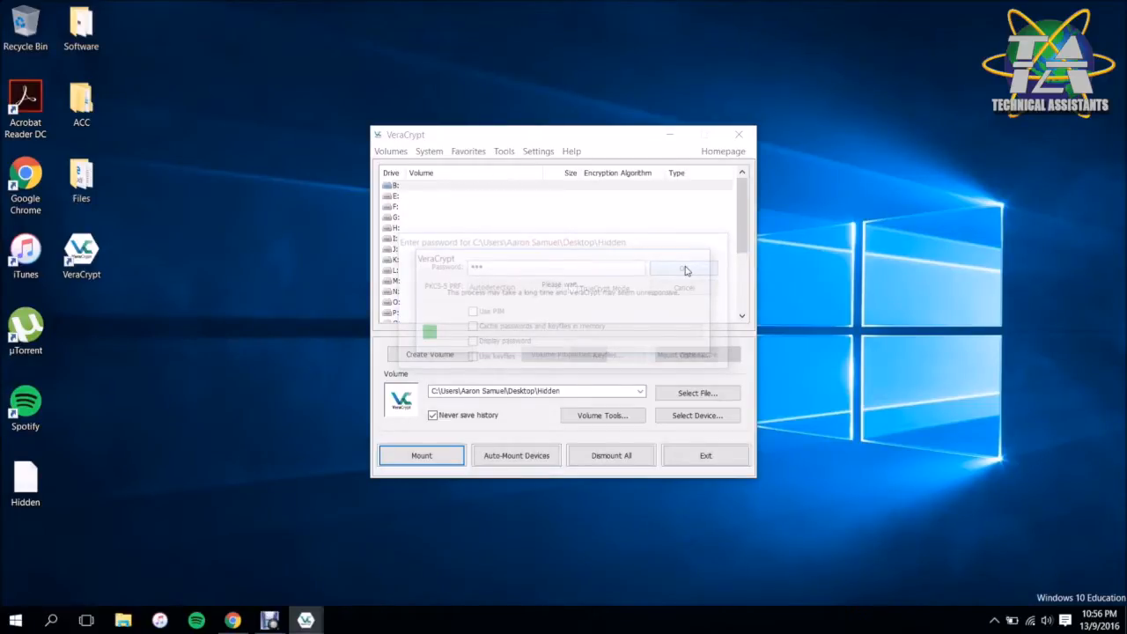
left_click(685, 267)
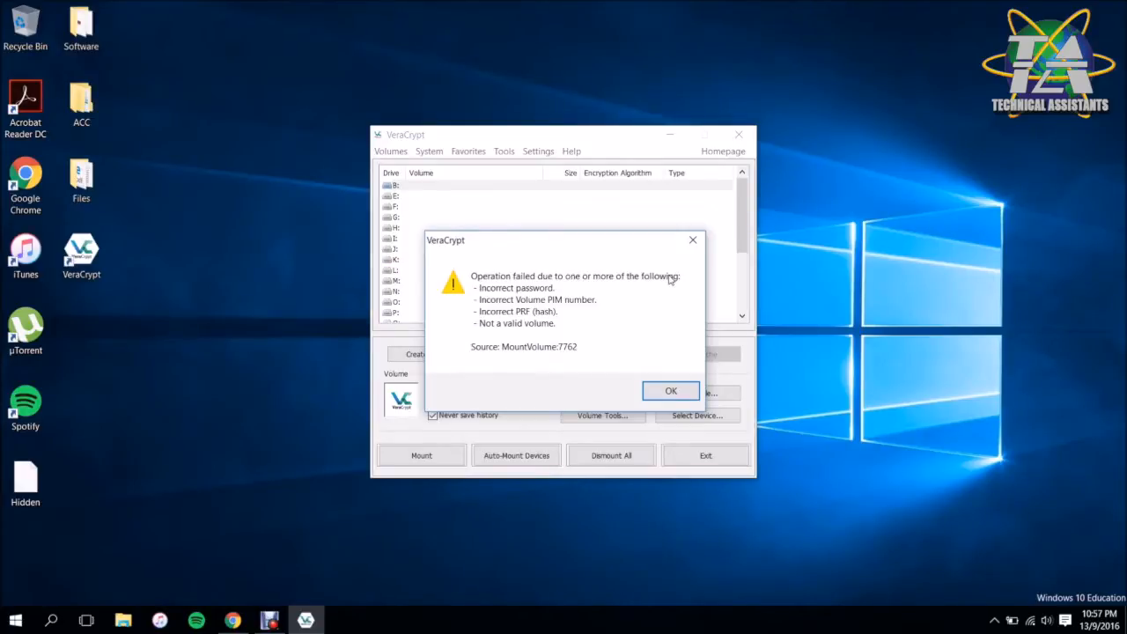
- Retype the password so Hidden mounts as a 1023 MB AES normal volume, and select it
left_click(671, 390)
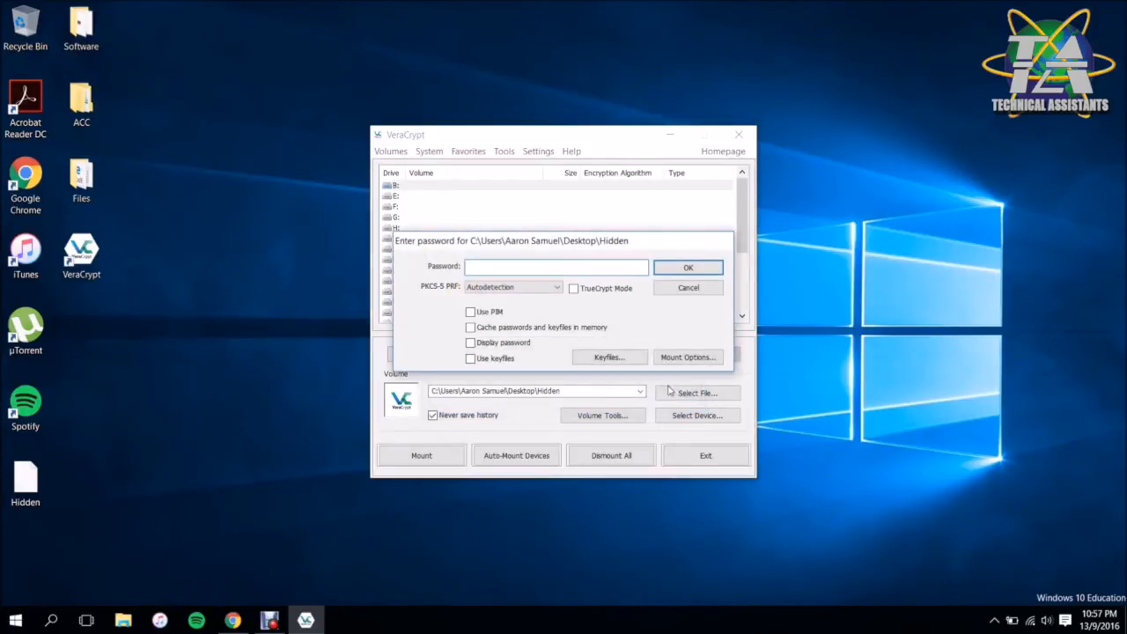
left_click(555, 267)
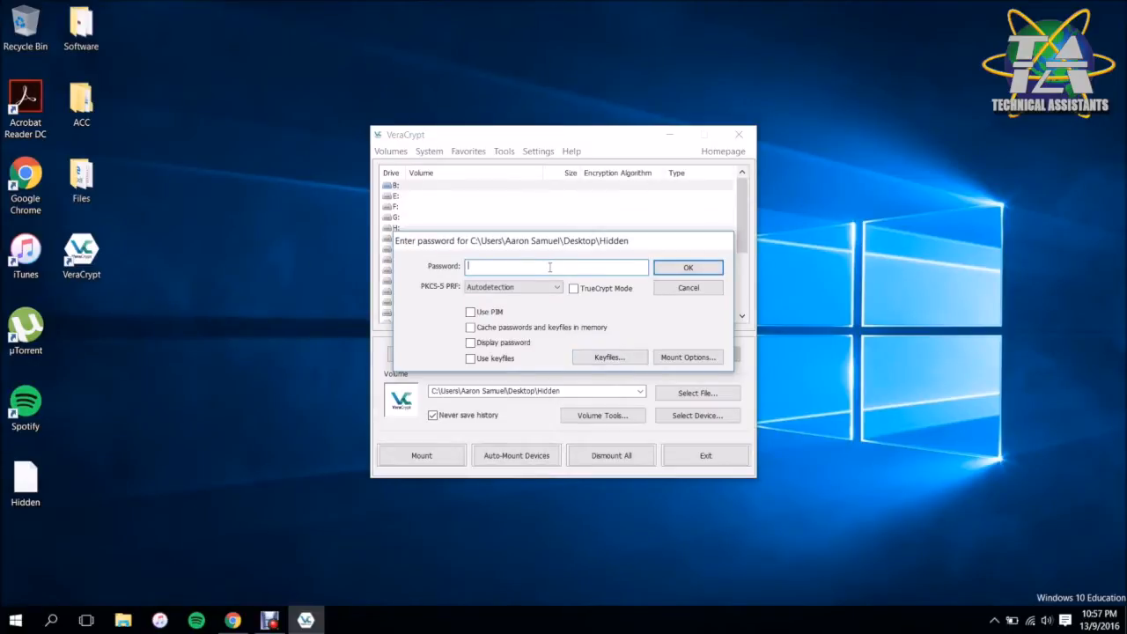
type("•••")
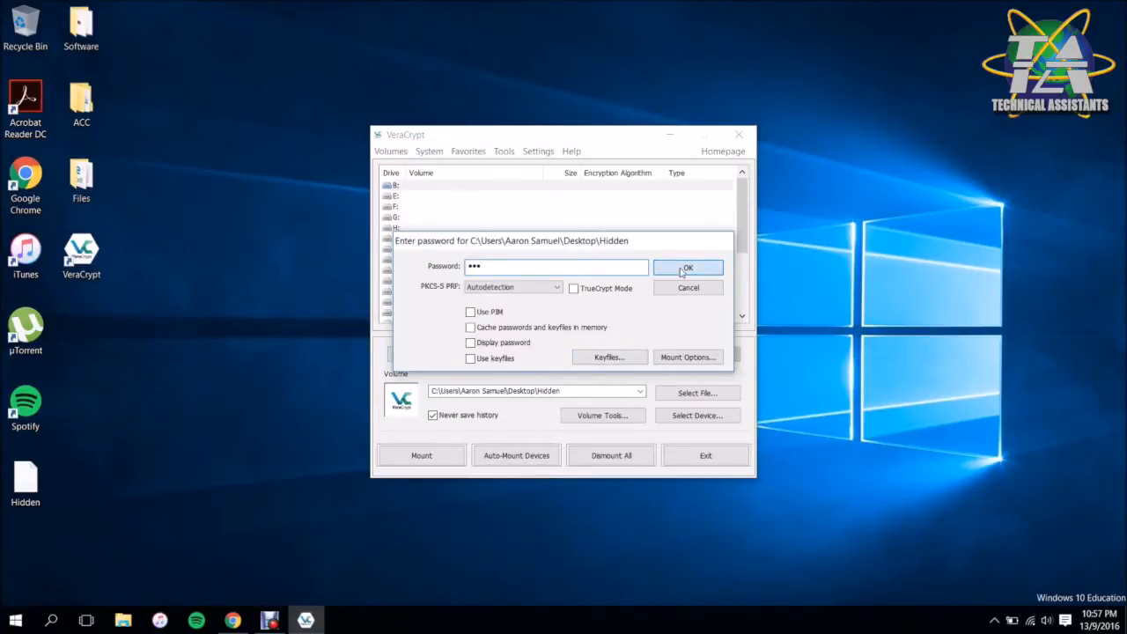
left_click(686, 268)
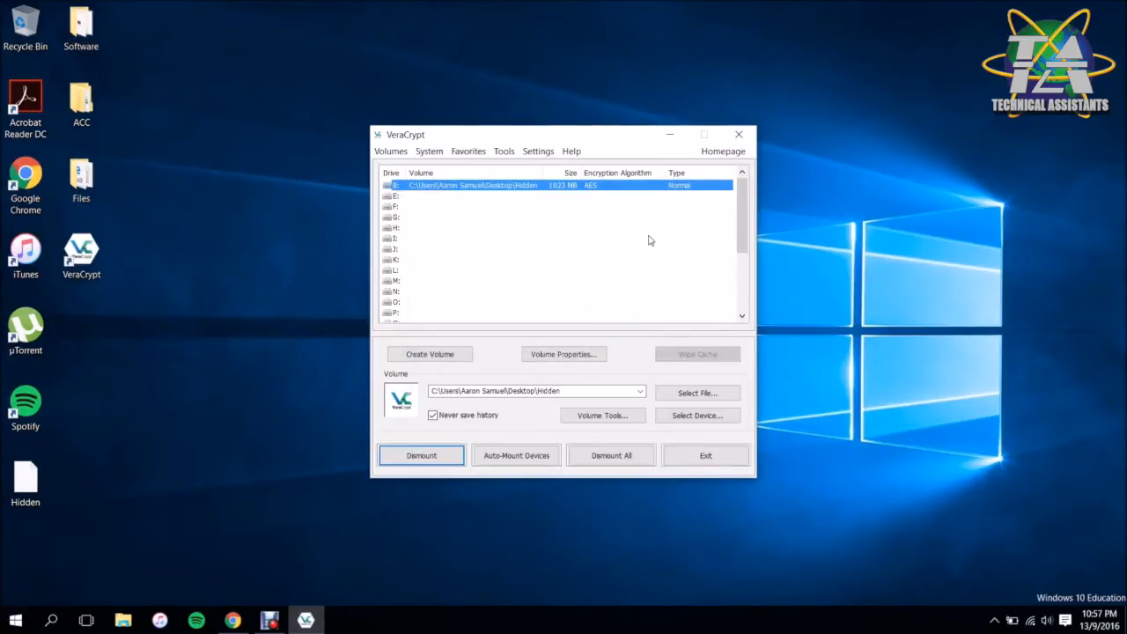
double_click(474, 184)
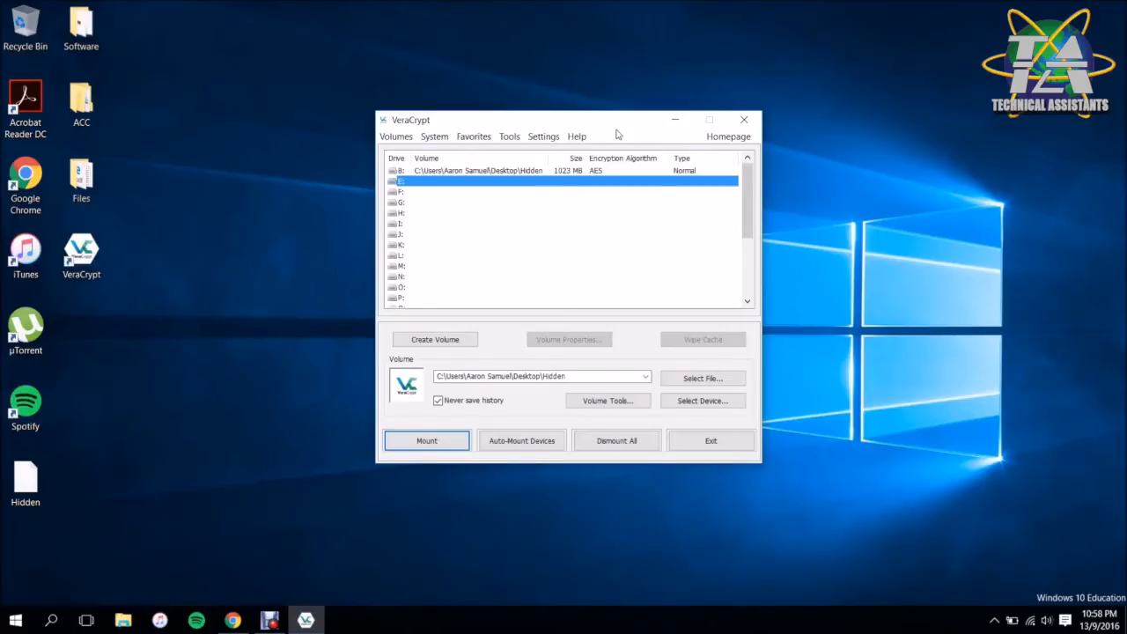
mouse_move(616, 138)
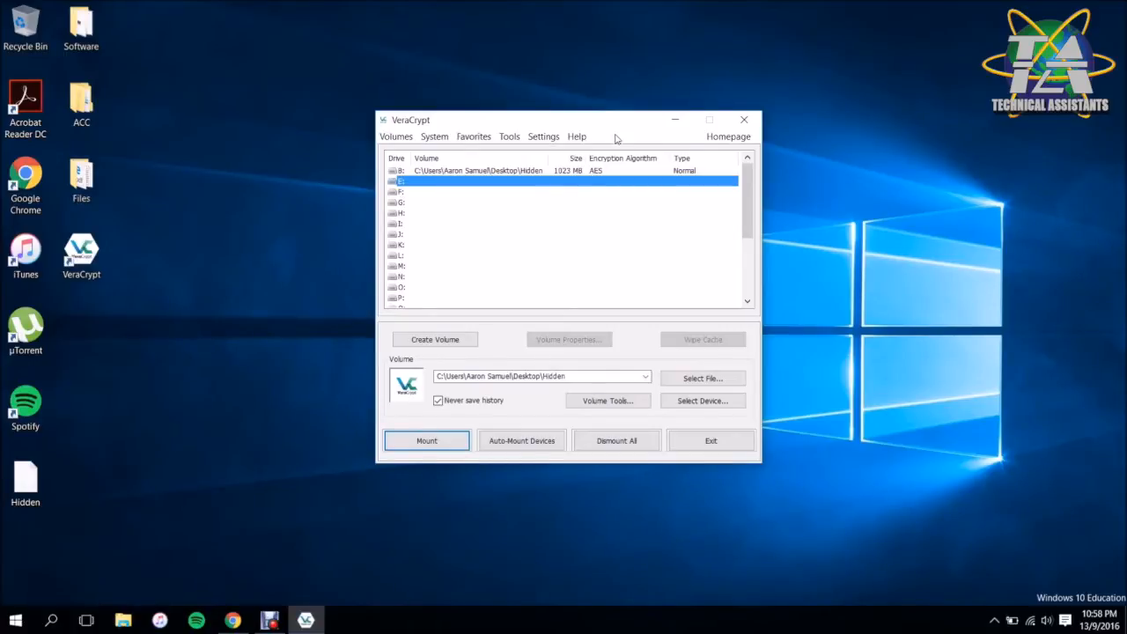
left_click(475, 170)
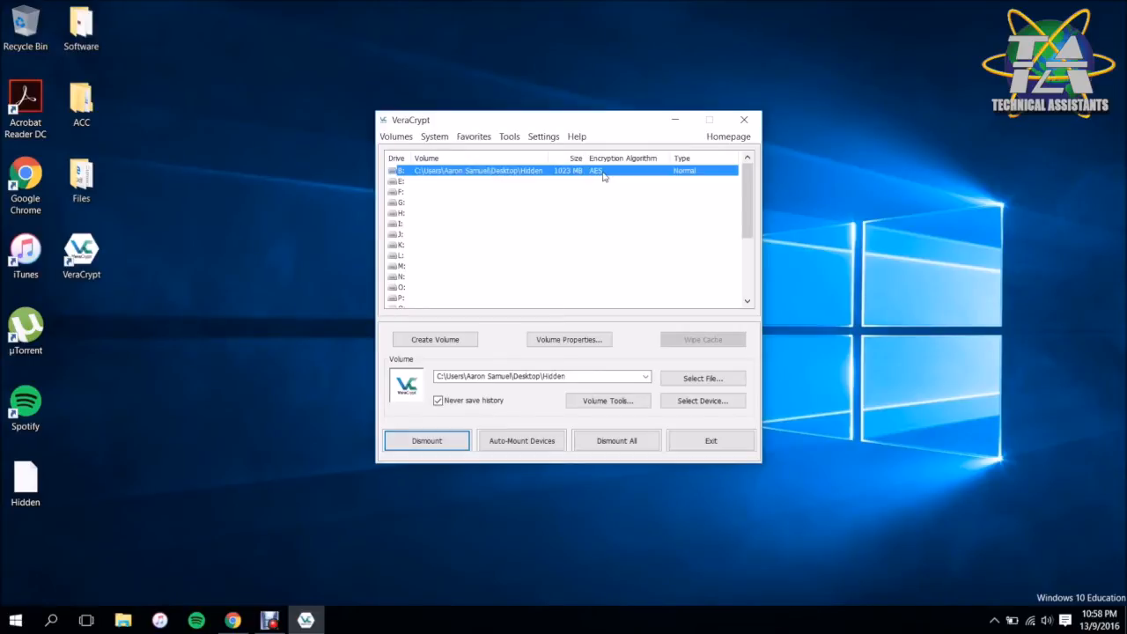
mouse_move(582, 247)
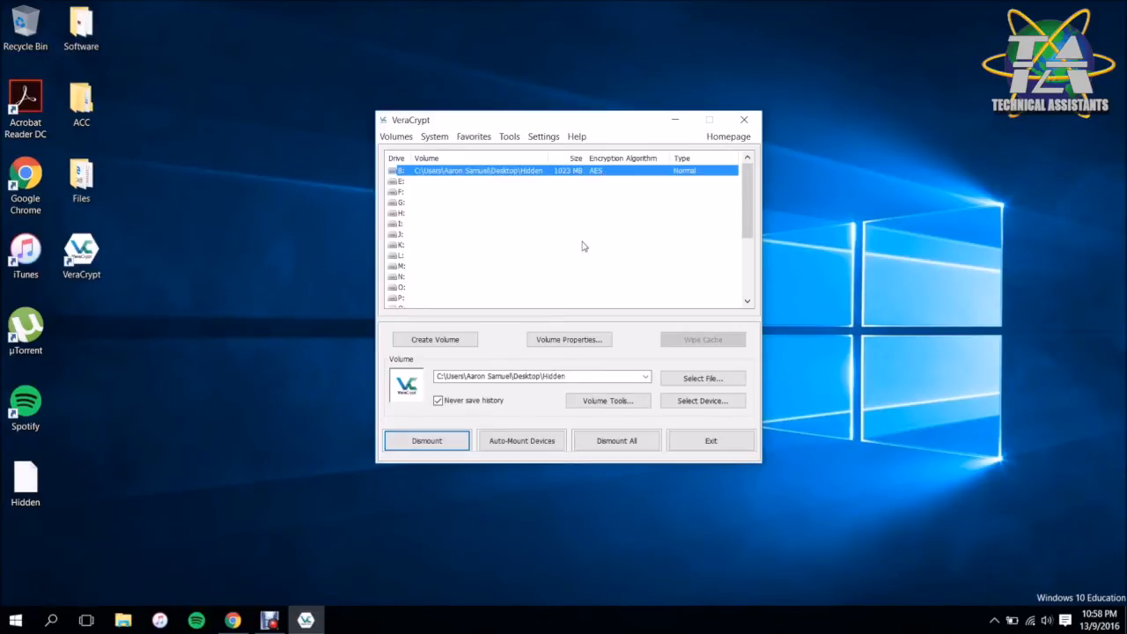
mouse_move(560, 285)
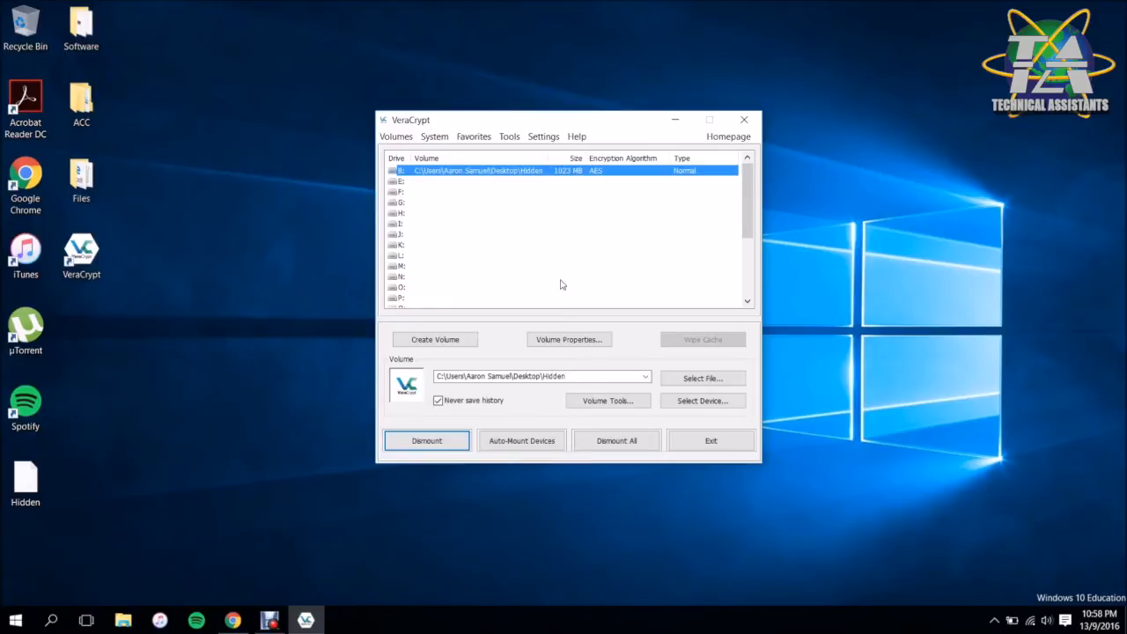